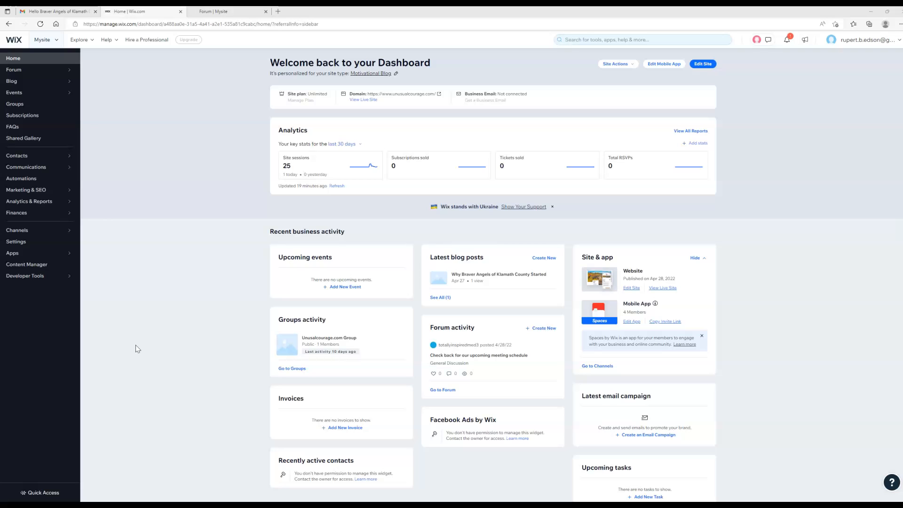
{"action": "mouse_move", "coordinate": [144, 345]}
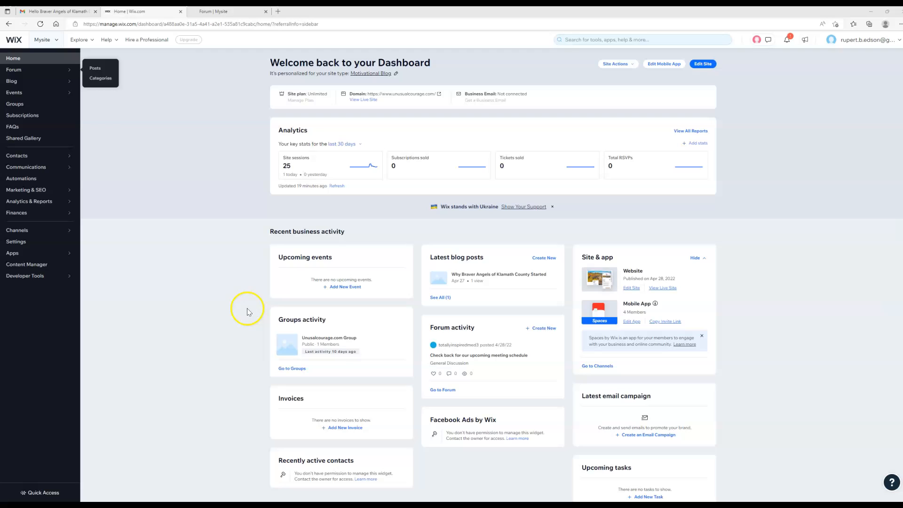
{"action": "mouse_move", "coordinate": [168, 337]}
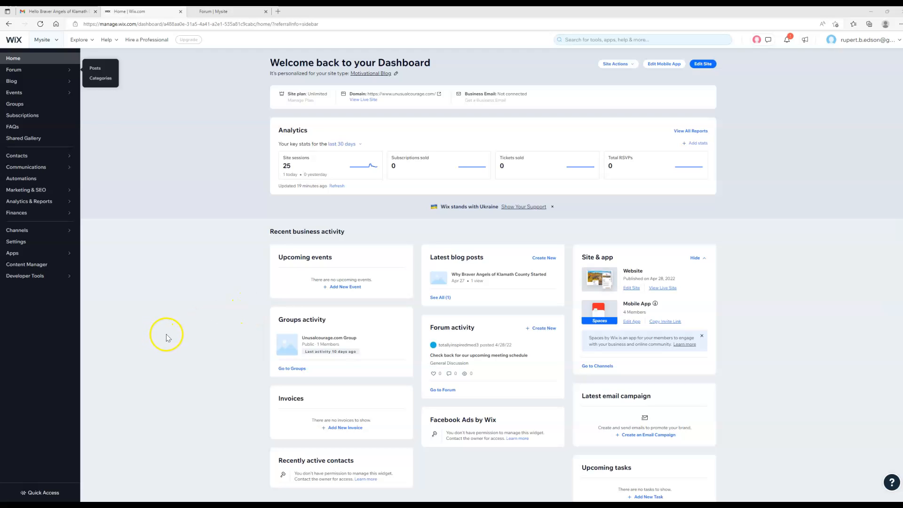
{"action": "mouse_move", "coordinate": [165, 340]}
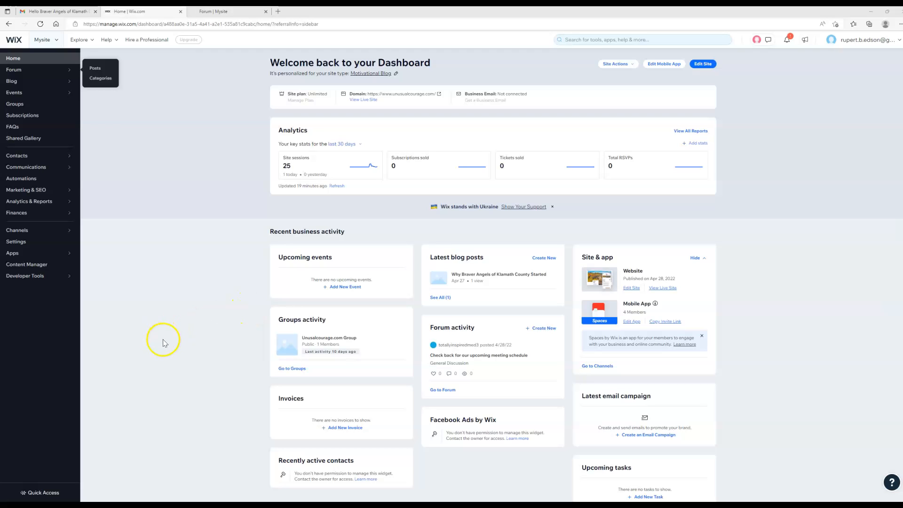
{"action": "mouse_move", "coordinate": [23, 138]}
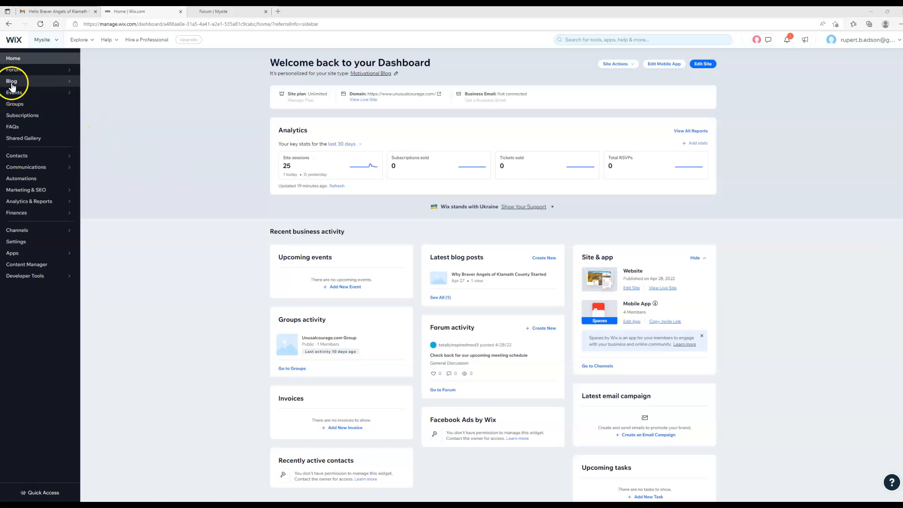
- Show the Blog Overview page listing the single published post and templates
{"action": "left_click", "coordinate": [11, 80]}
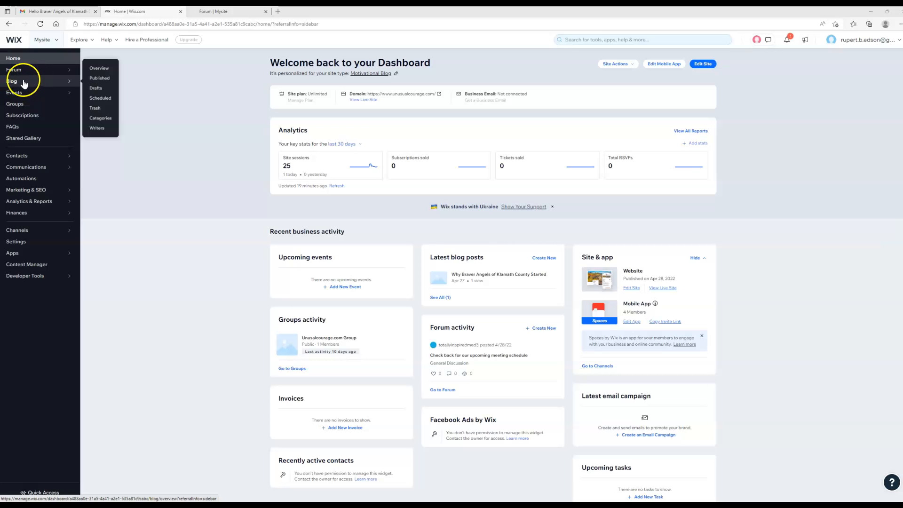
{"action": "left_click", "coordinate": [98, 68]}
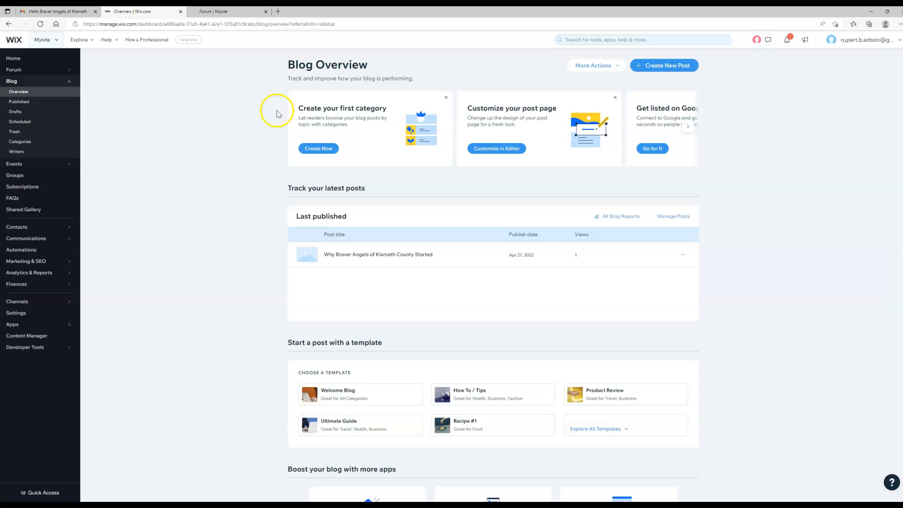
{"action": "mouse_move", "coordinate": [581, 233]}
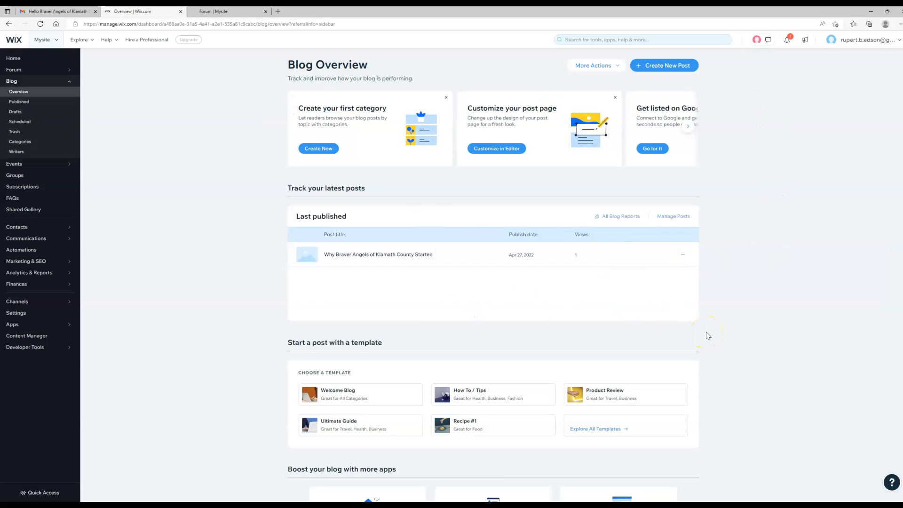
{"action": "mouse_move", "coordinate": [387, 259]}
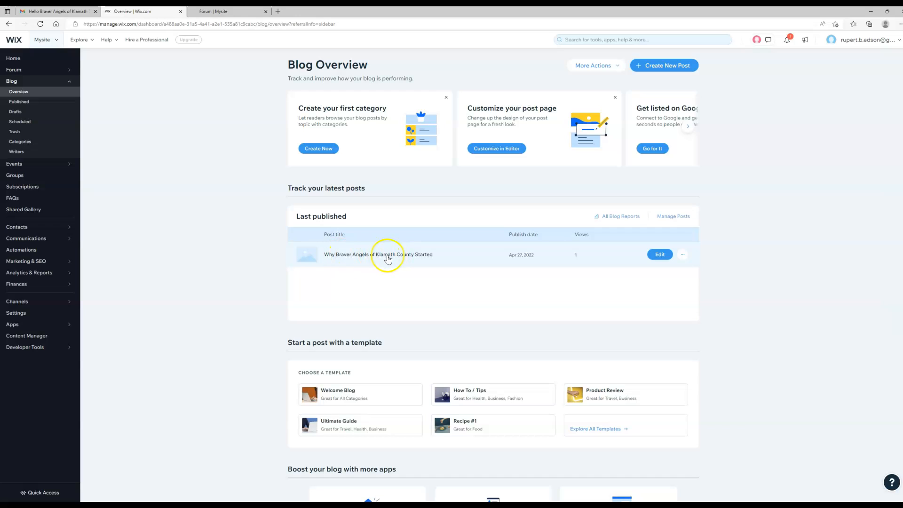
{"action": "mouse_move", "coordinate": [434, 260]}
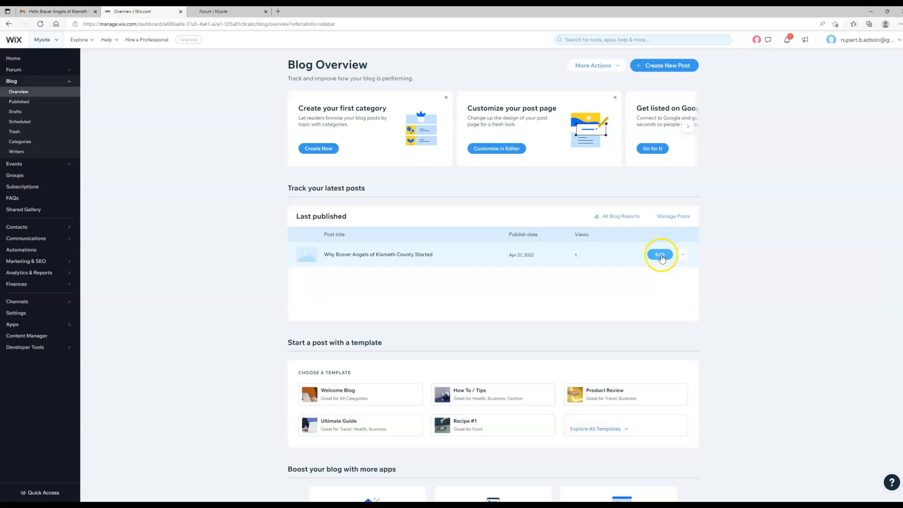
{"action": "mouse_move", "coordinate": [787, 225]}
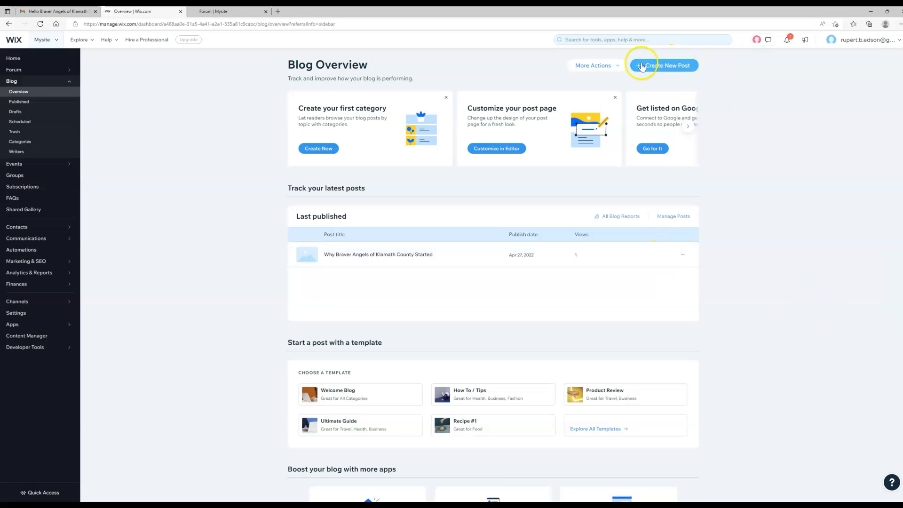
- Show the Published posts list with the one Braver Angels post
{"action": "left_click", "coordinate": [664, 65]}
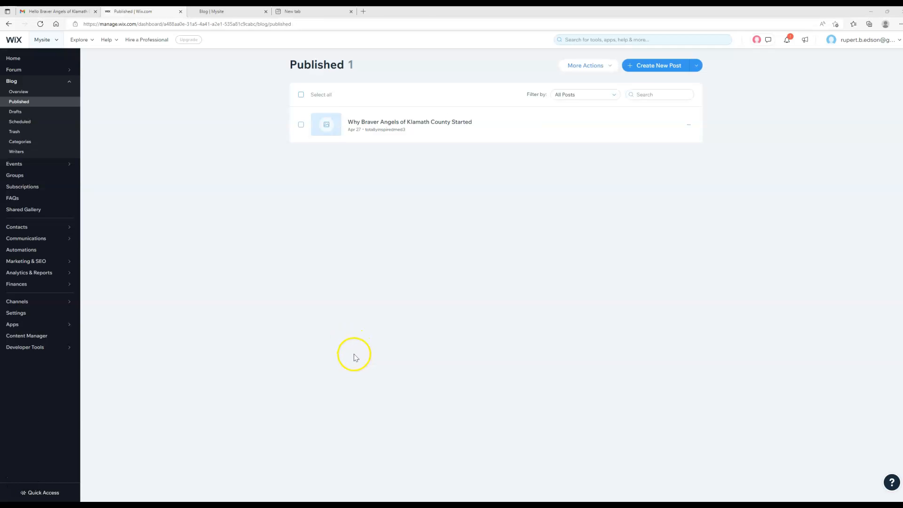
{"action": "mouse_move", "coordinate": [314, 164]}
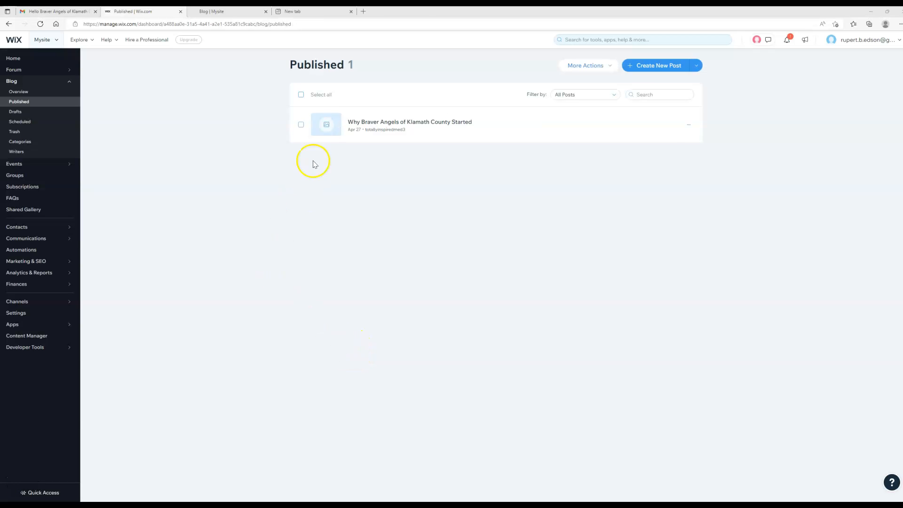
{"action": "mouse_move", "coordinate": [407, 126]}
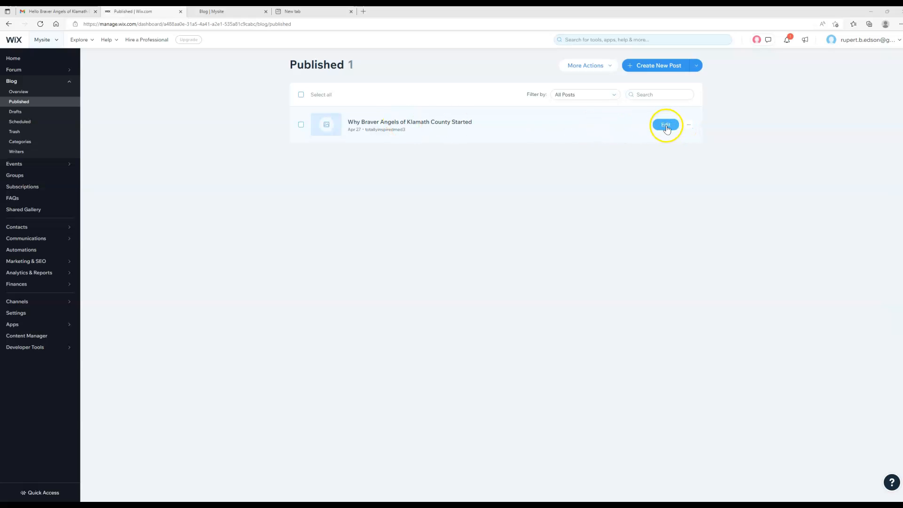
- Edit the Braver Angels post and show its settings with cover image, publish date and author
{"action": "left_click", "coordinate": [665, 125]}
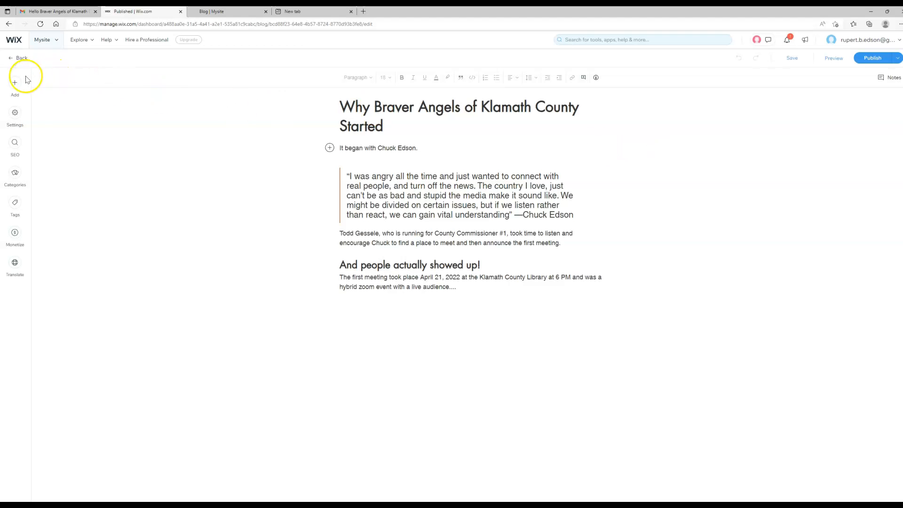
{"action": "mouse_move", "coordinate": [15, 107]}
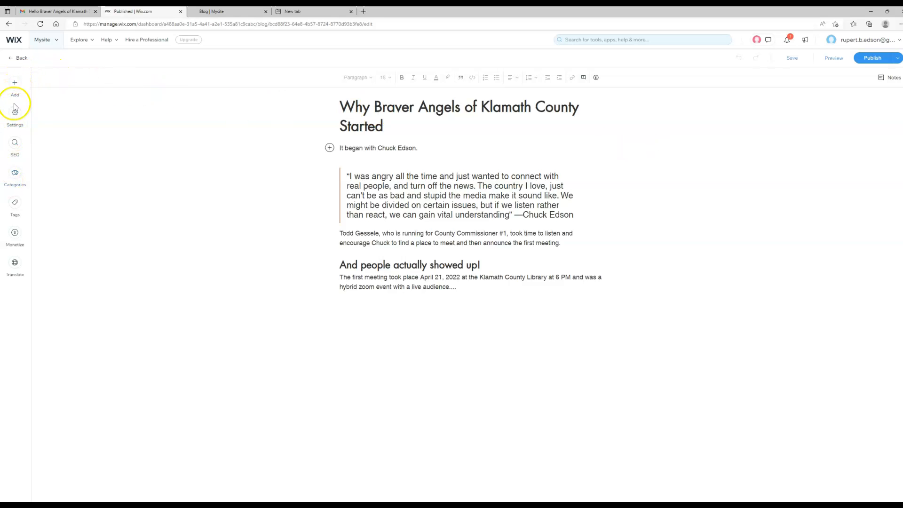
{"action": "left_click", "coordinate": [15, 86]}
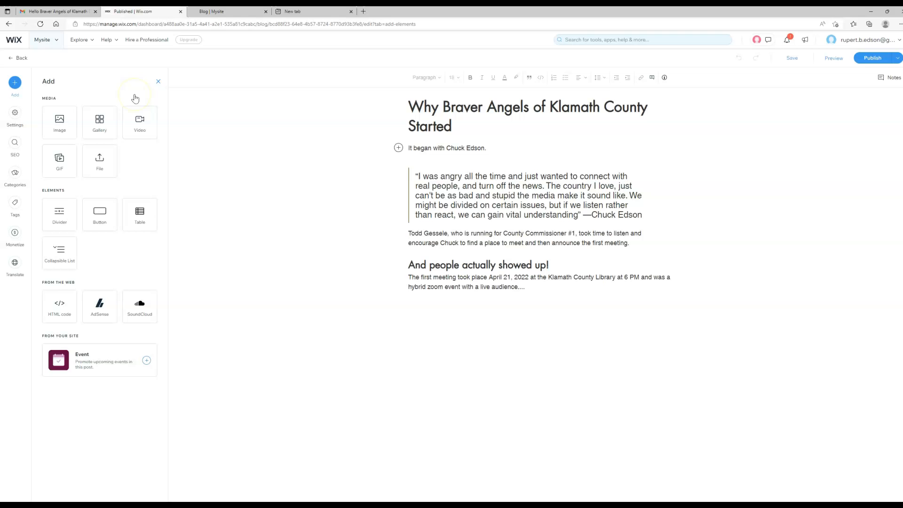
{"action": "mouse_move", "coordinate": [25, 160]}
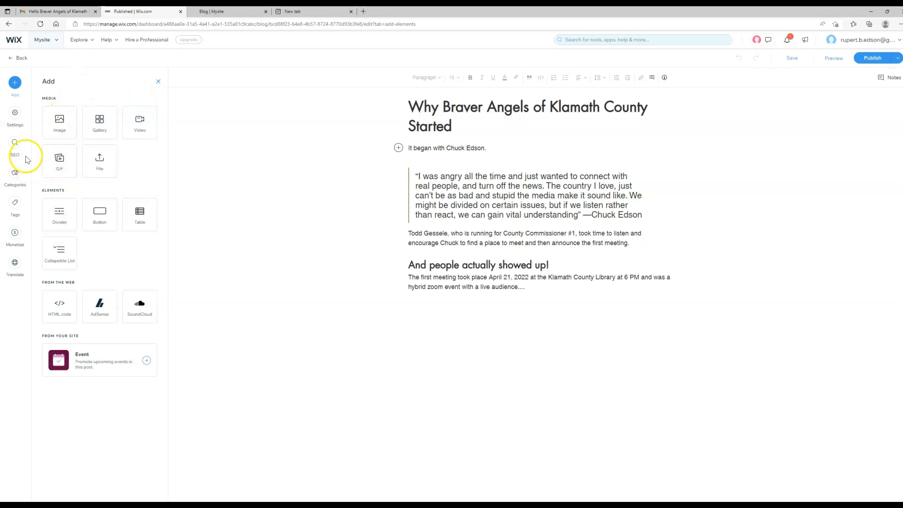
{"action": "left_click", "coordinate": [14, 115]}
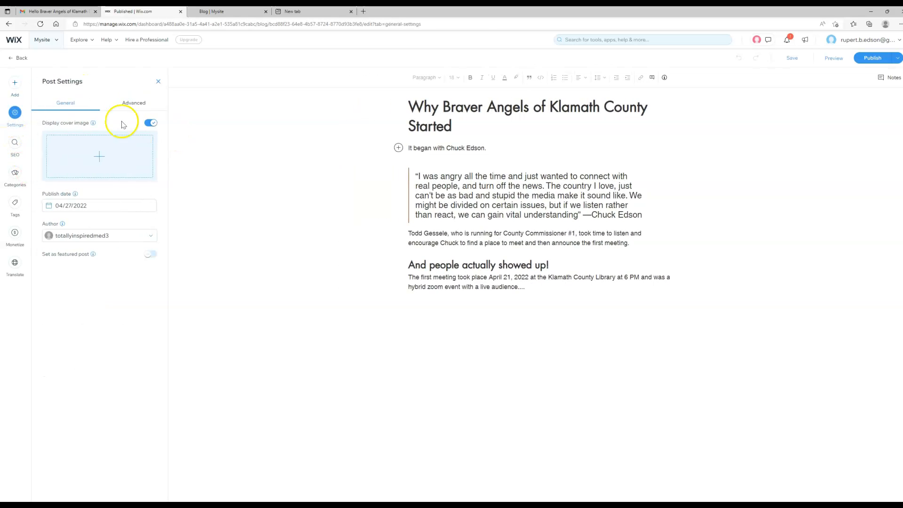
{"action": "mouse_move", "coordinate": [185, 203]}
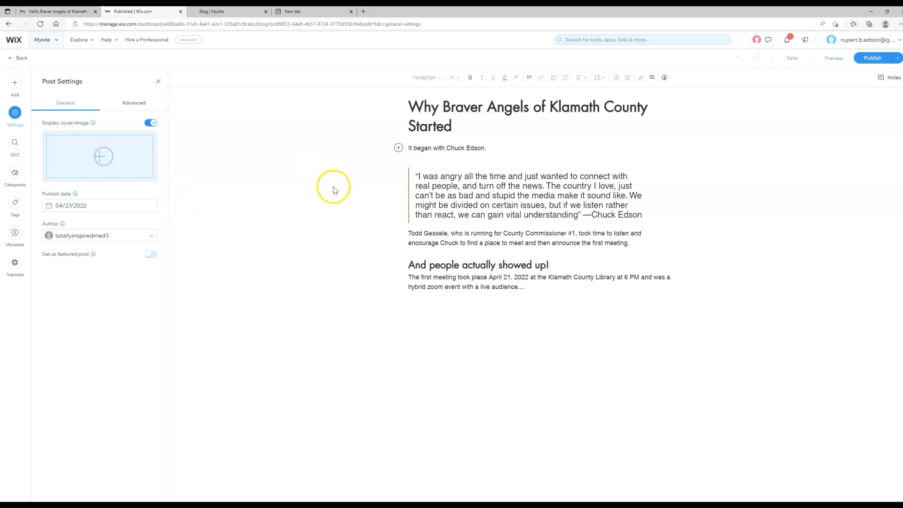
- Start choosing a cover image for the post and begin uploading new media
{"action": "left_click", "coordinate": [103, 156]}
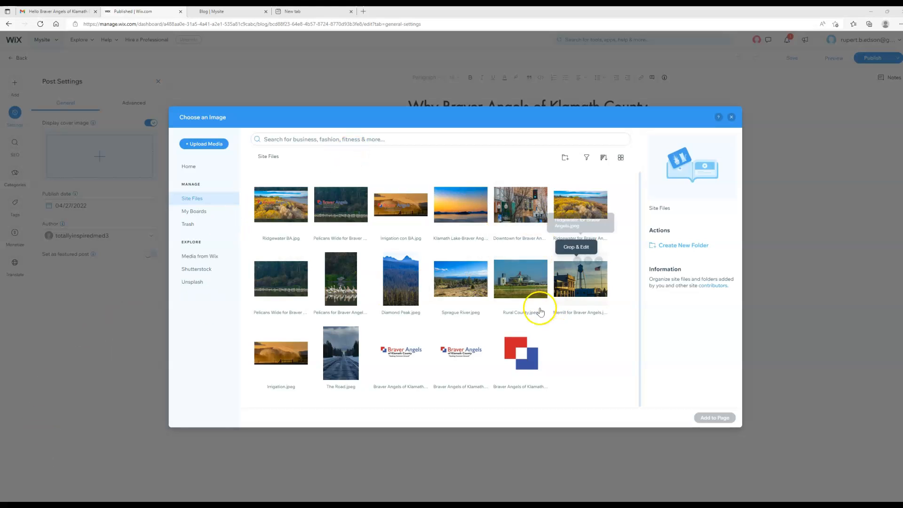
{"action": "mouse_move", "coordinate": [467, 321]}
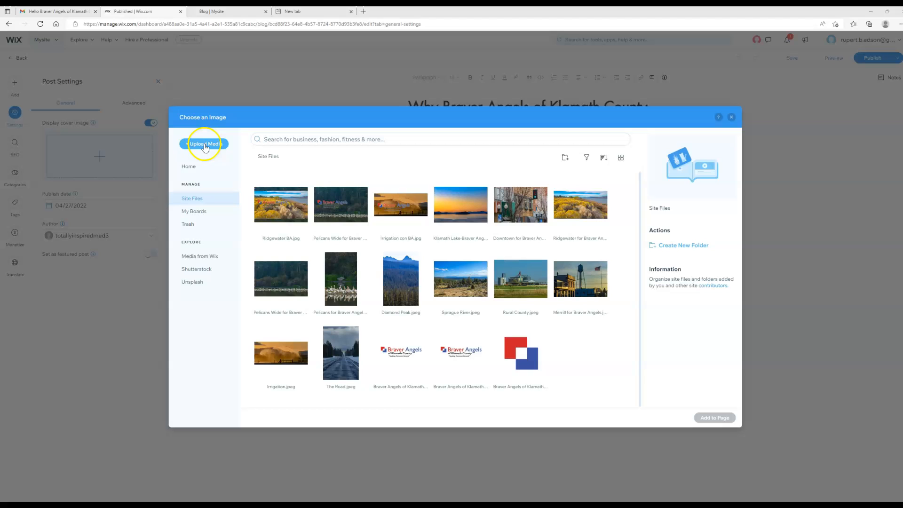
{"action": "left_click", "coordinate": [204, 143]}
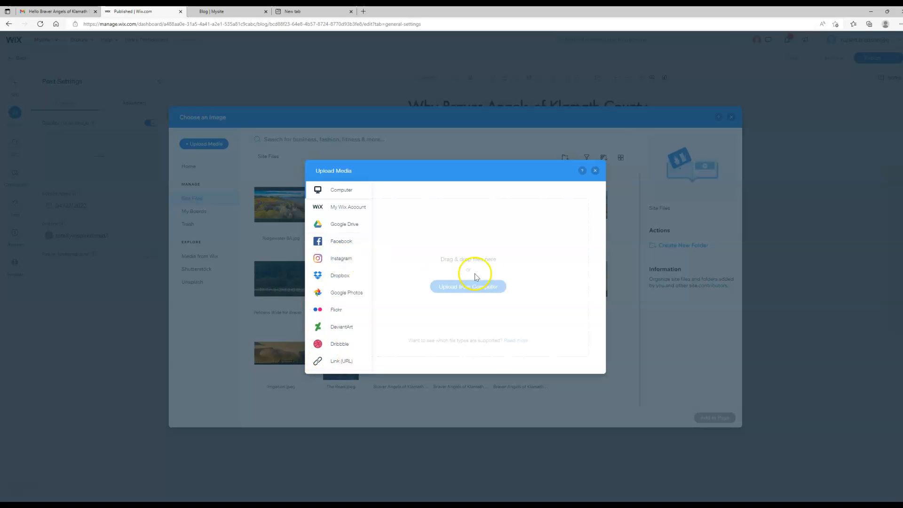
{"action": "left_click", "coordinate": [467, 286]}
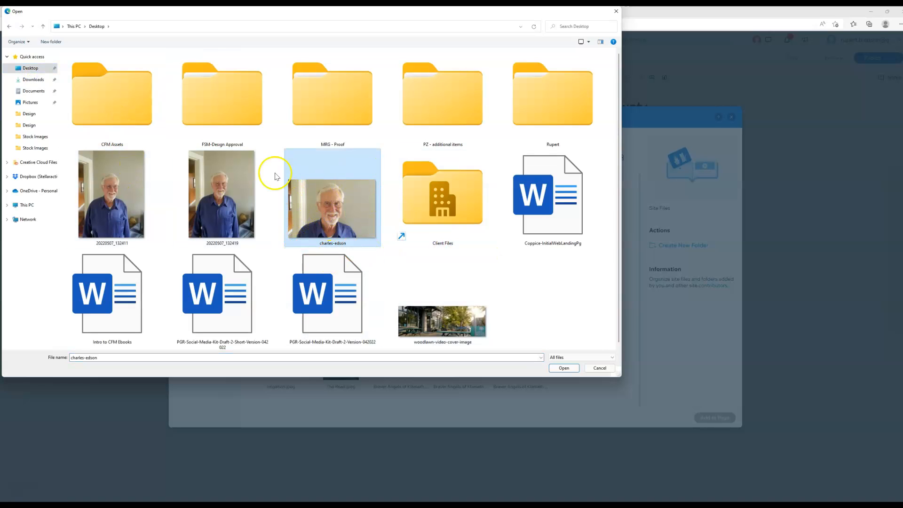
{"action": "mouse_move", "coordinate": [305, 216]}
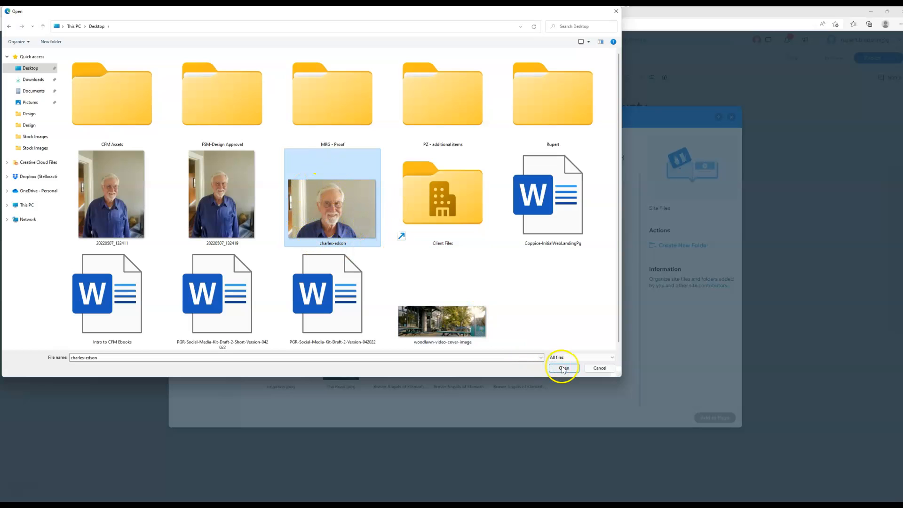
{"action": "left_click", "coordinate": [563, 368]}
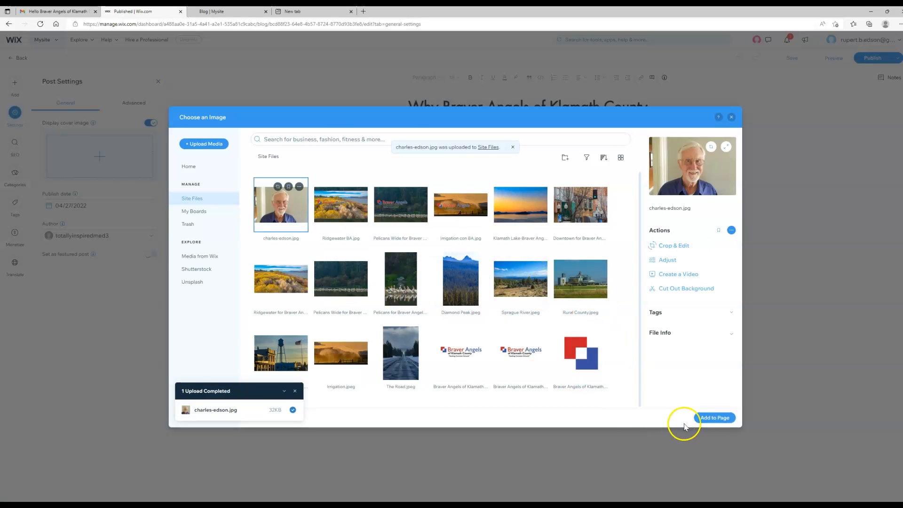
{"action": "left_click", "coordinate": [715, 418]}
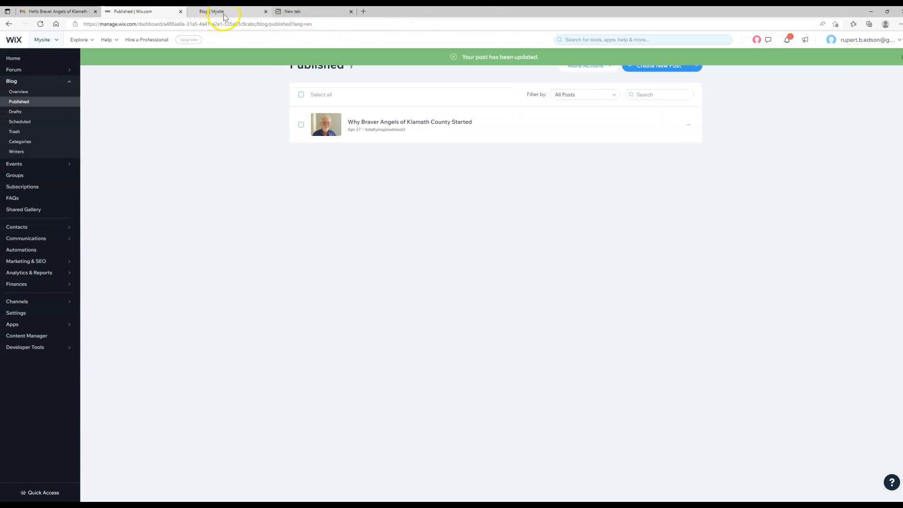
- View the post's new cover photo on the live blog, then return to the Published posts list
{"action": "left_click", "coordinate": [225, 12]}
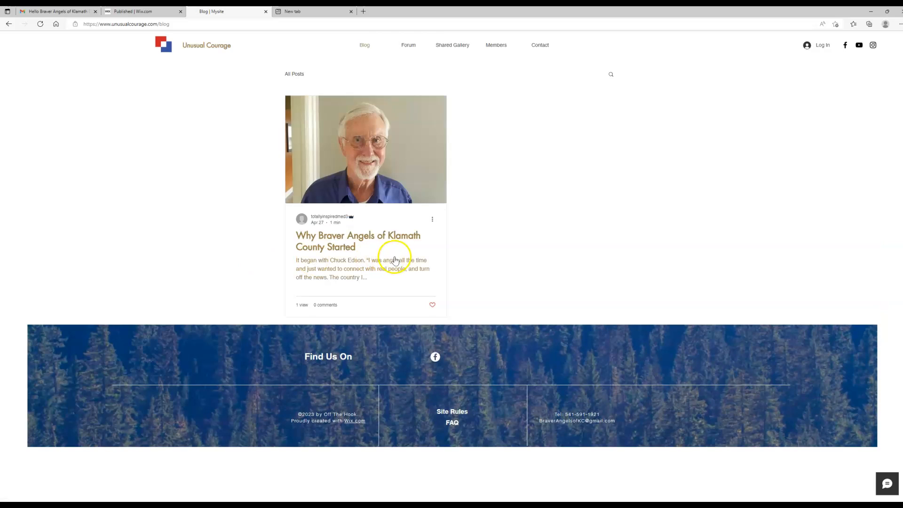
{"action": "mouse_move", "coordinate": [449, 213]}
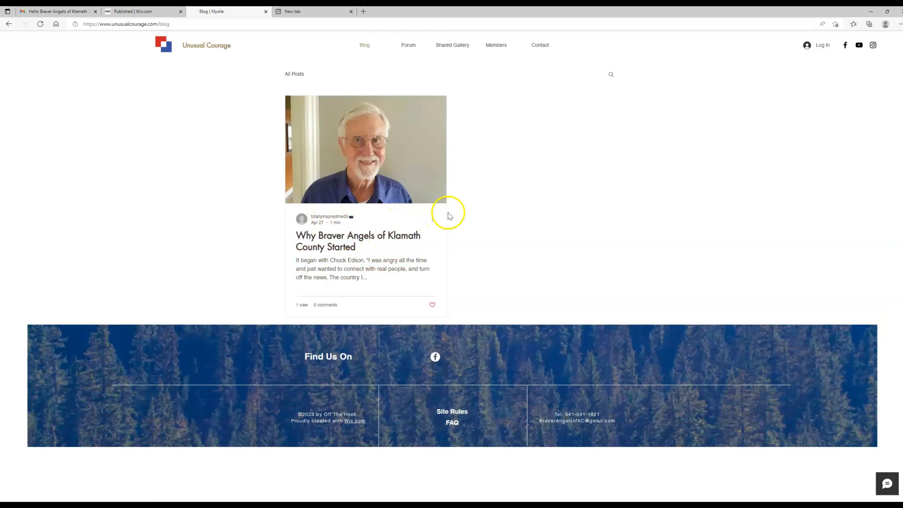
{"action": "mouse_move", "coordinate": [314, 207]}
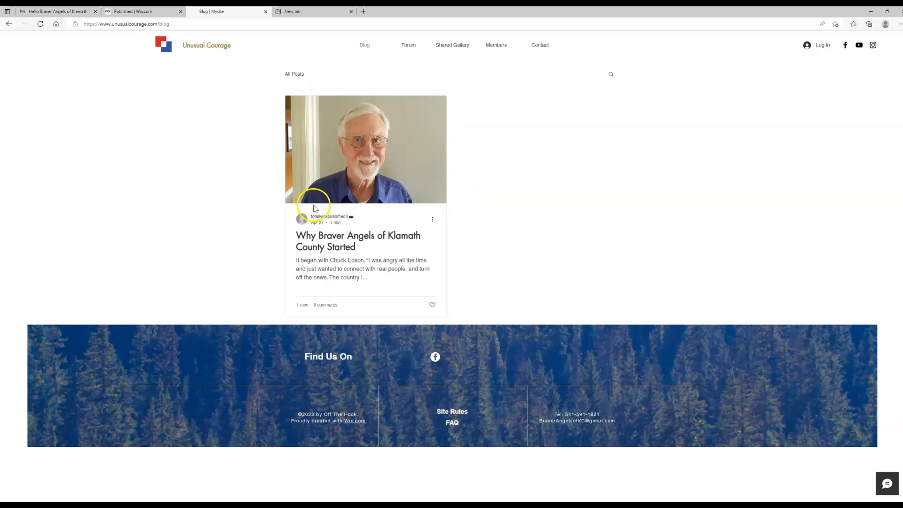
{"action": "mouse_move", "coordinate": [380, 197]}
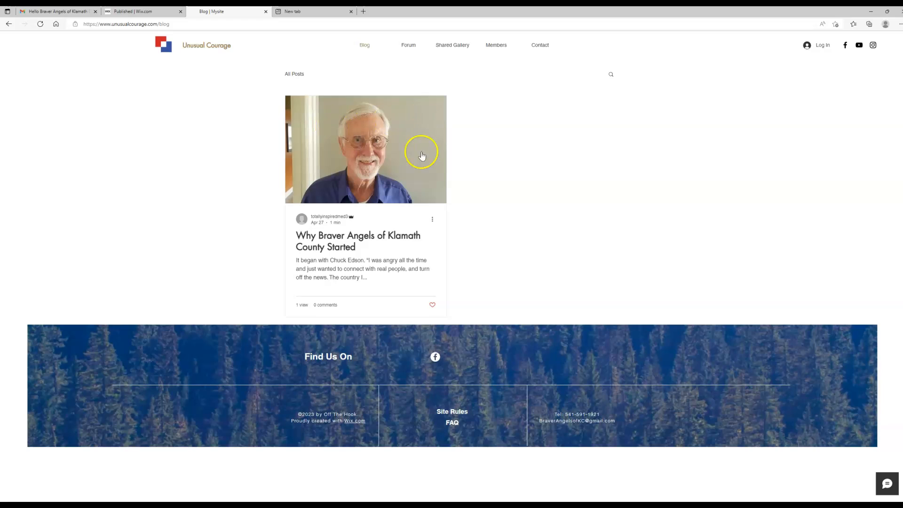
{"action": "mouse_move", "coordinate": [293, 159]}
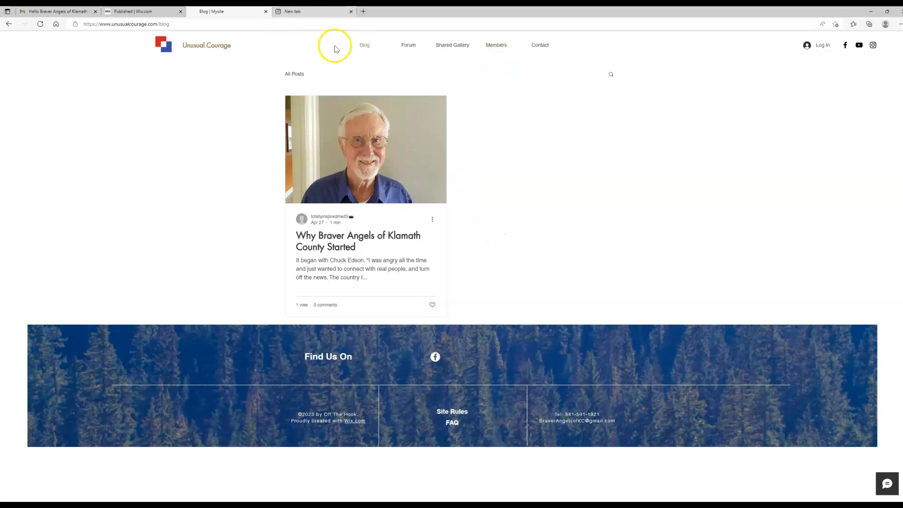
{"action": "mouse_move", "coordinate": [347, 143]}
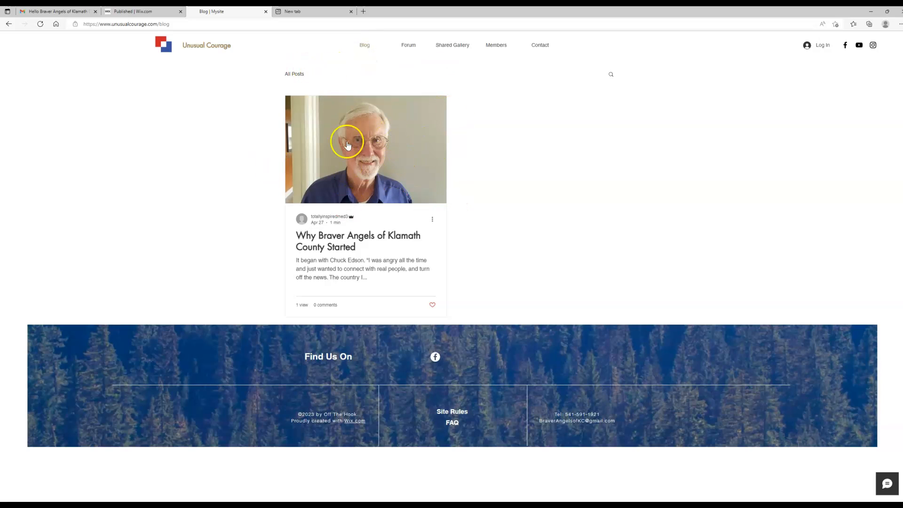
{"action": "mouse_move", "coordinate": [452, 175]}
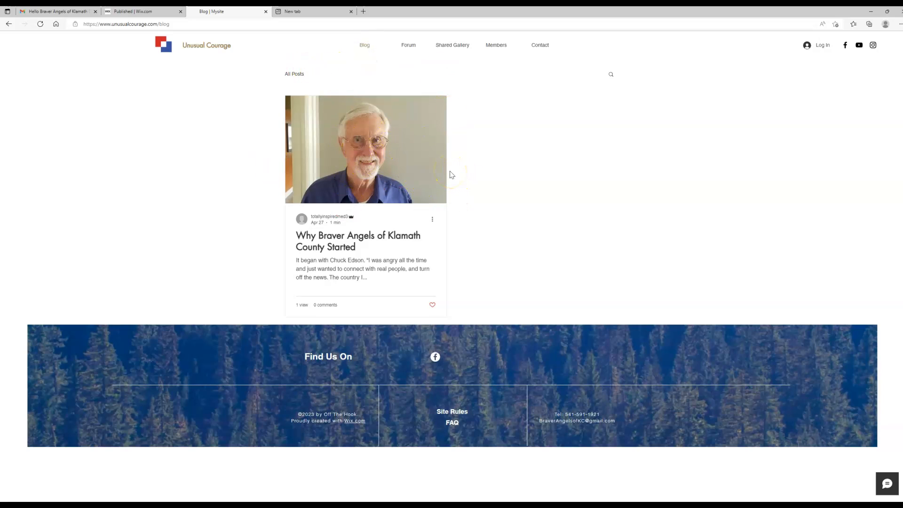
{"action": "mouse_move", "coordinate": [260, 114]}
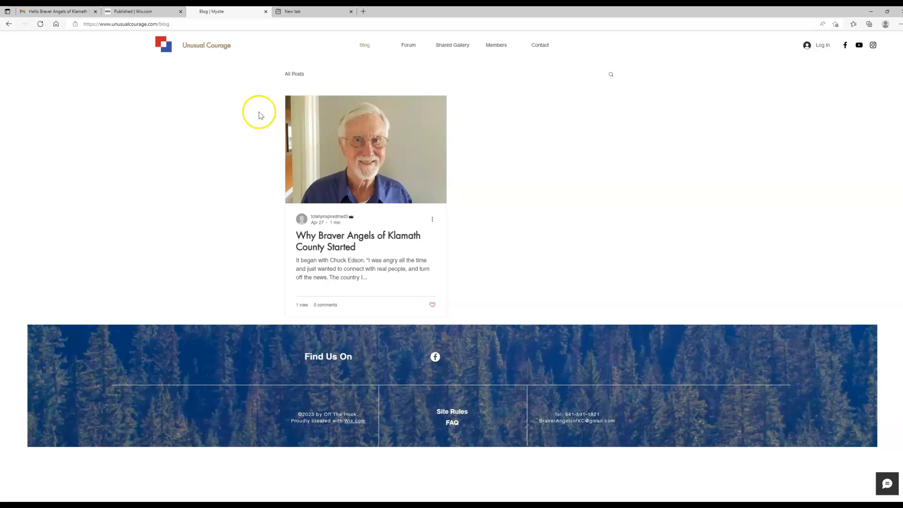
{"action": "mouse_move", "coordinate": [333, 160]}
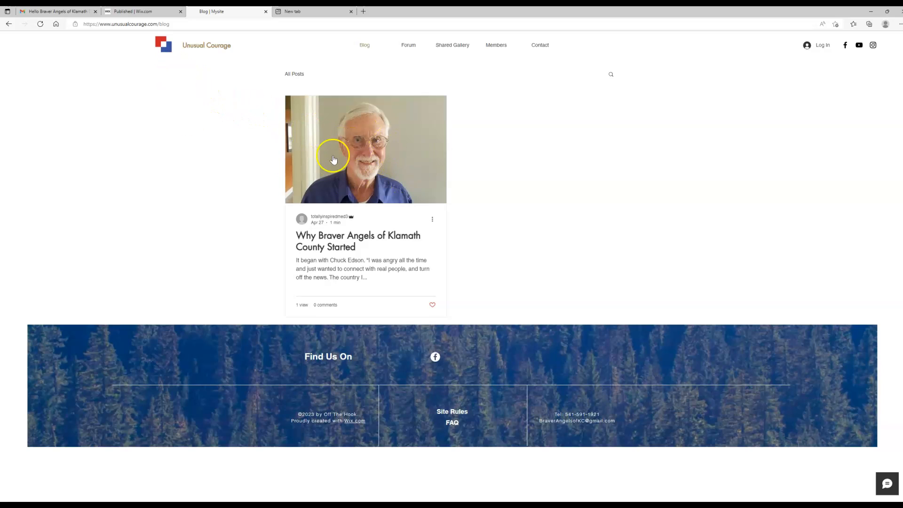
{"action": "left_click", "coordinate": [138, 12]}
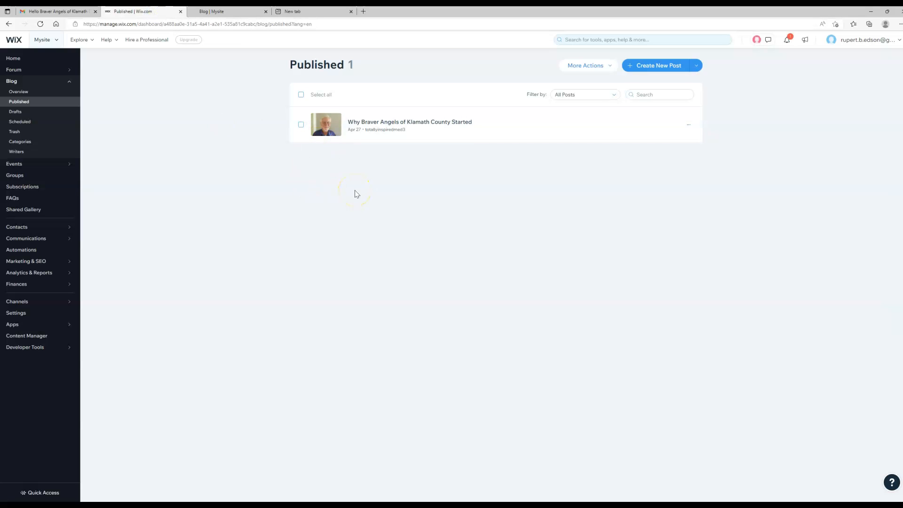
{"action": "mouse_move", "coordinate": [477, 181]}
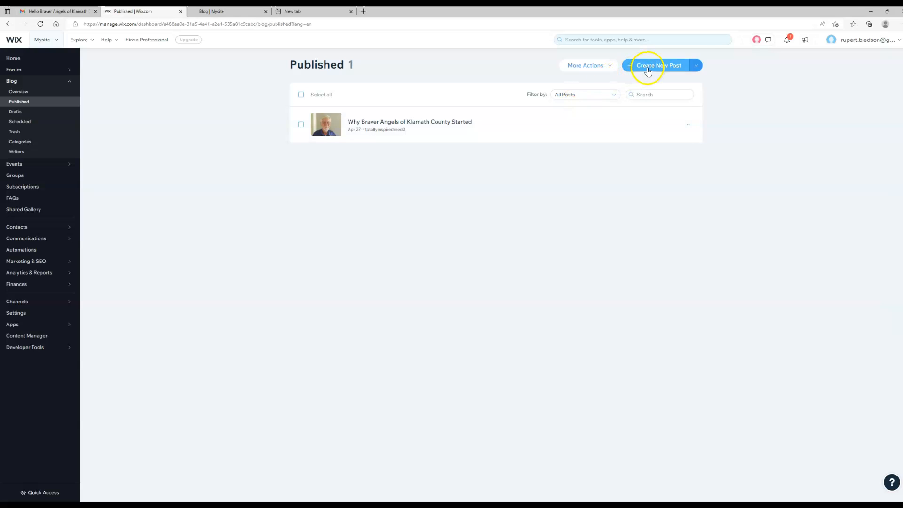
- Create a blank new blog post from the Published posts page
{"action": "left_click", "coordinate": [659, 65]}
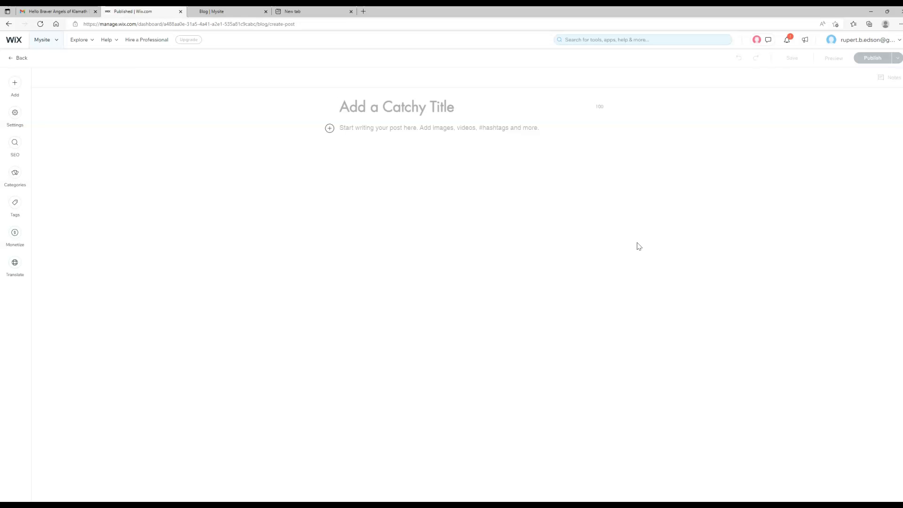
- Title the post 'Big Fake Blog Post Title' and paste two Lorem ipsum paragraphs into the body
{"action": "type", "text": "Big"}
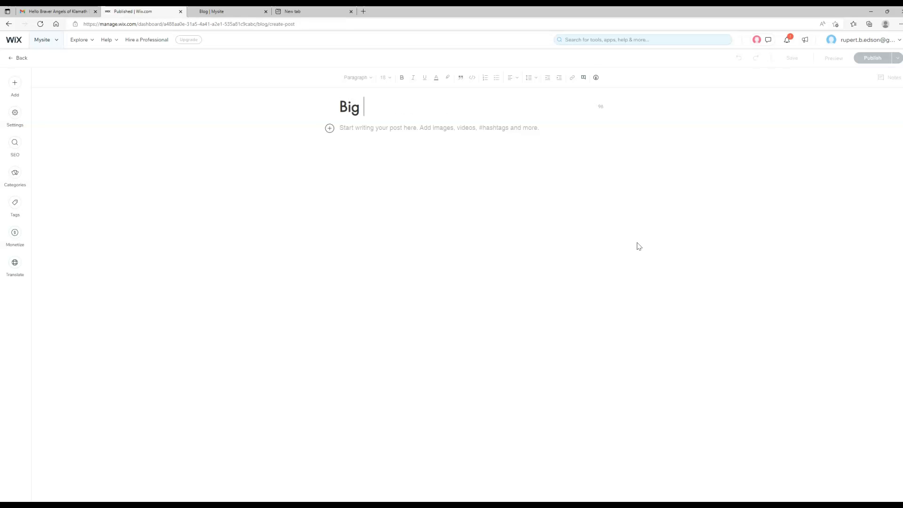
{"action": "type", "text": "Fake"}
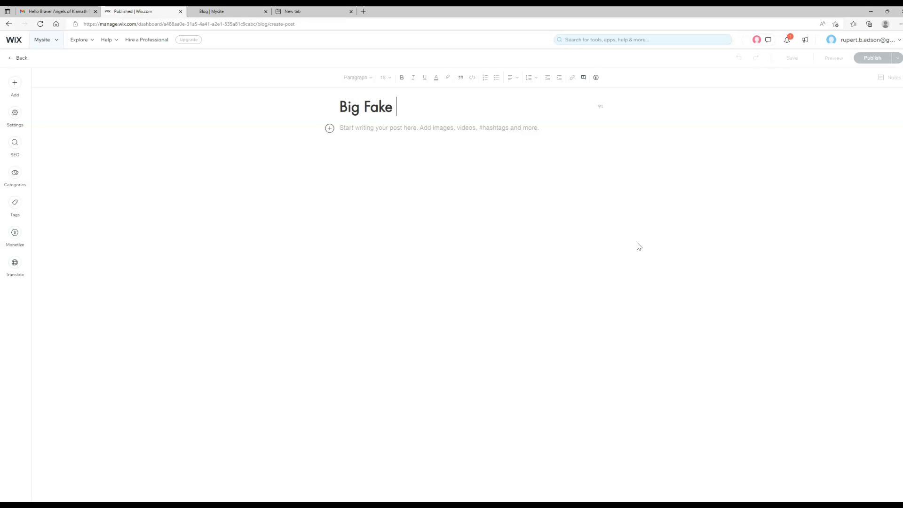
{"action": "type", "text": "Blog Po"}
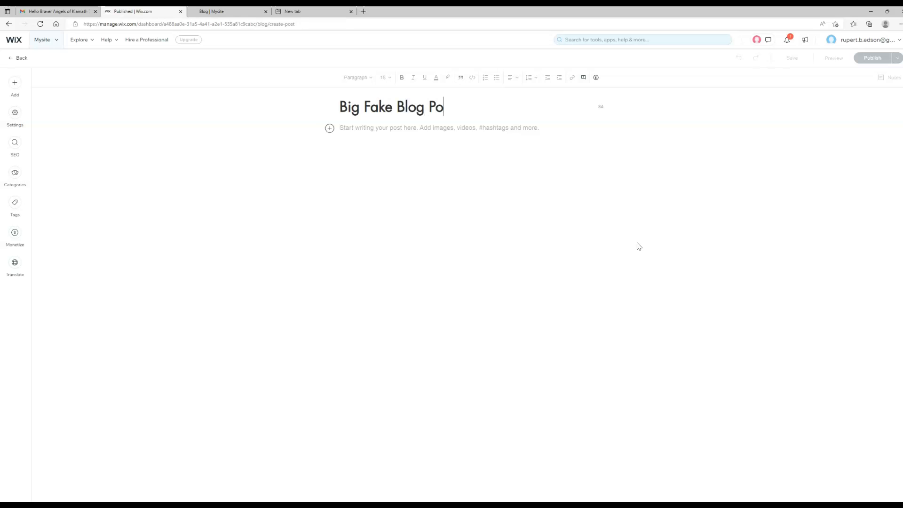
{"action": "type", "text": "st Title"}
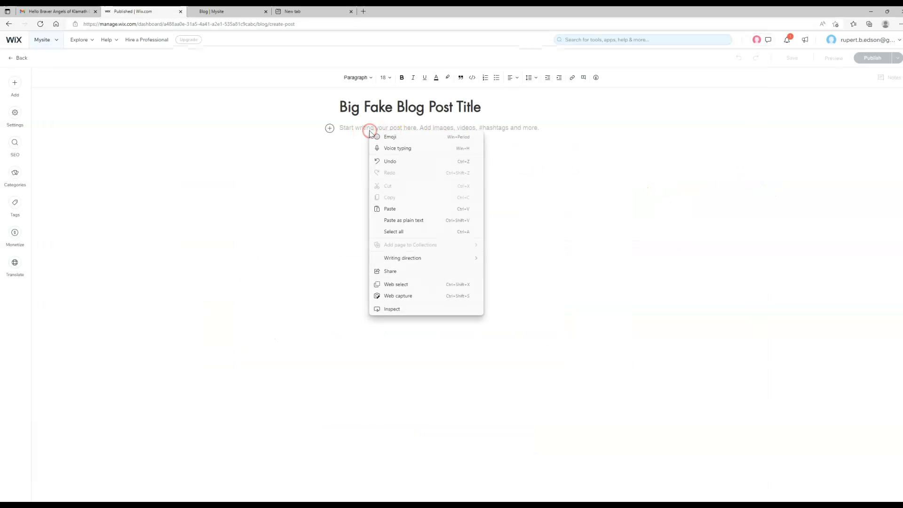
{"action": "left_click", "coordinate": [389, 209]}
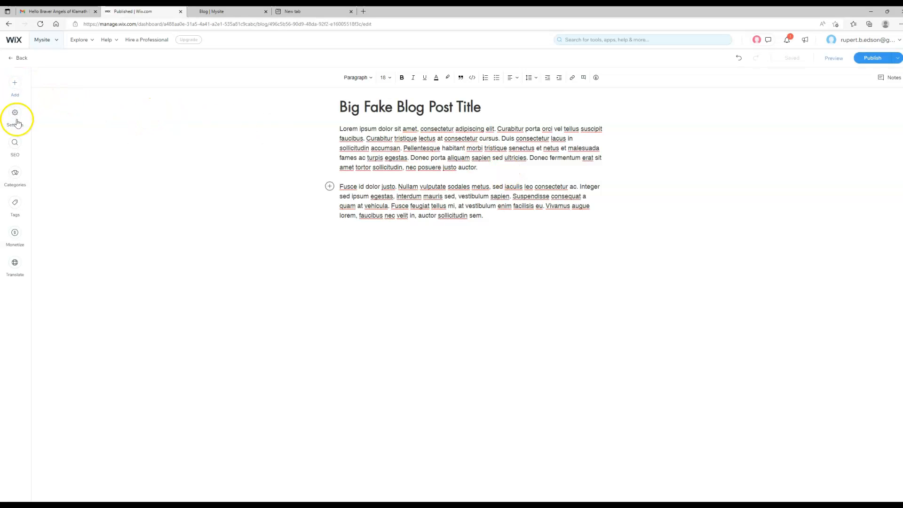
- From the post settings' cover image chooser, upload a new image file from the computer
{"action": "left_click", "coordinate": [14, 115]}
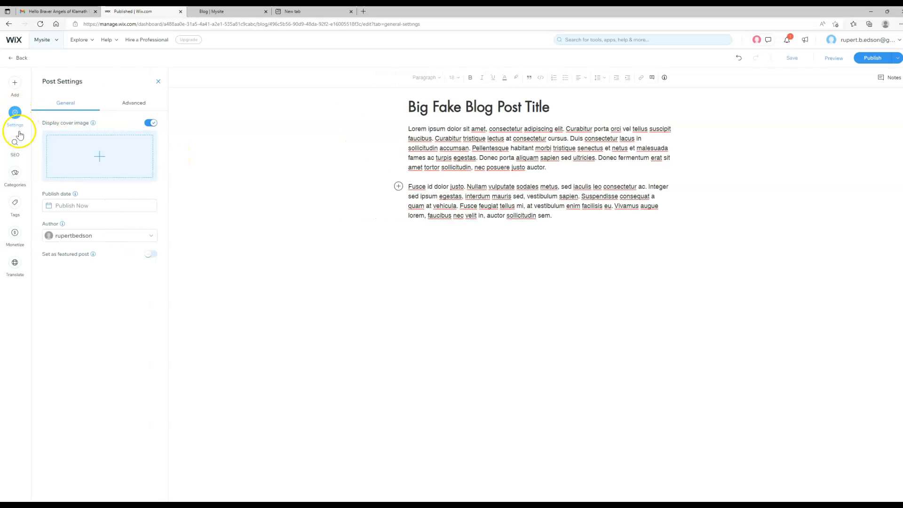
{"action": "left_click", "coordinate": [99, 156]}
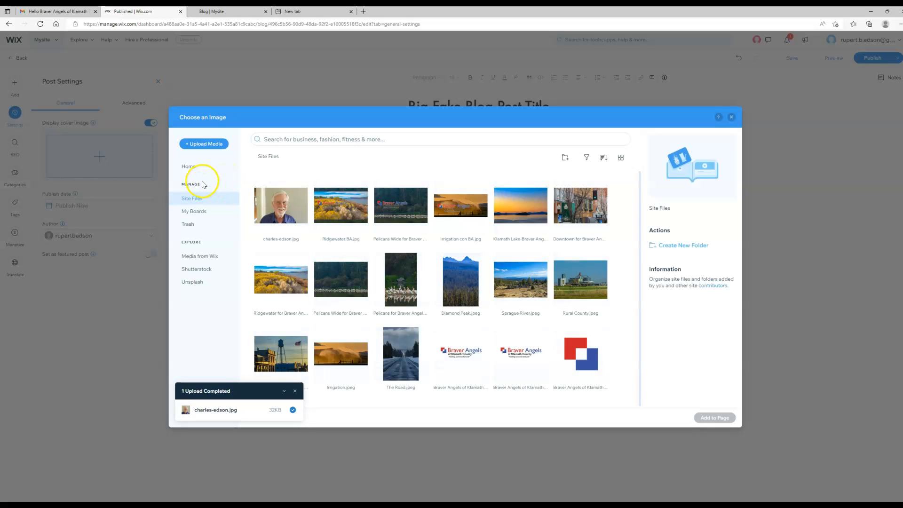
{"action": "left_click", "coordinate": [204, 143]}
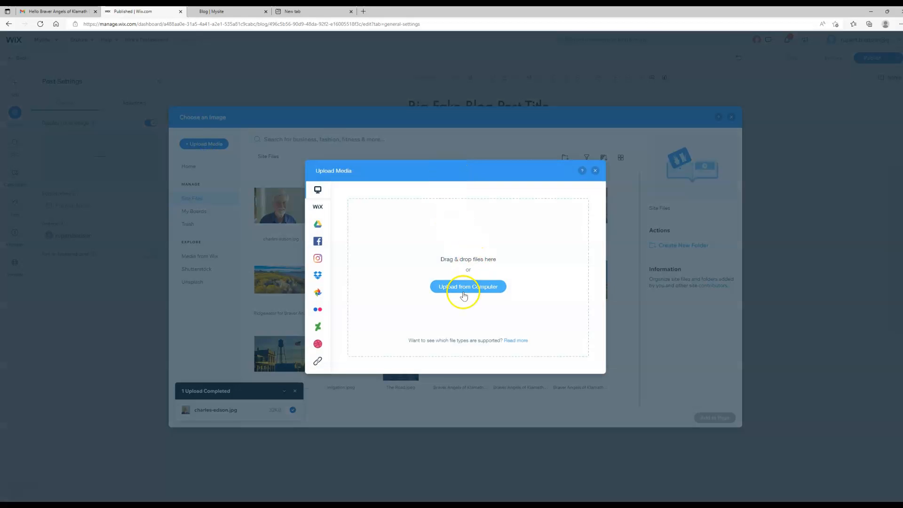
{"action": "left_click", "coordinate": [468, 287]}
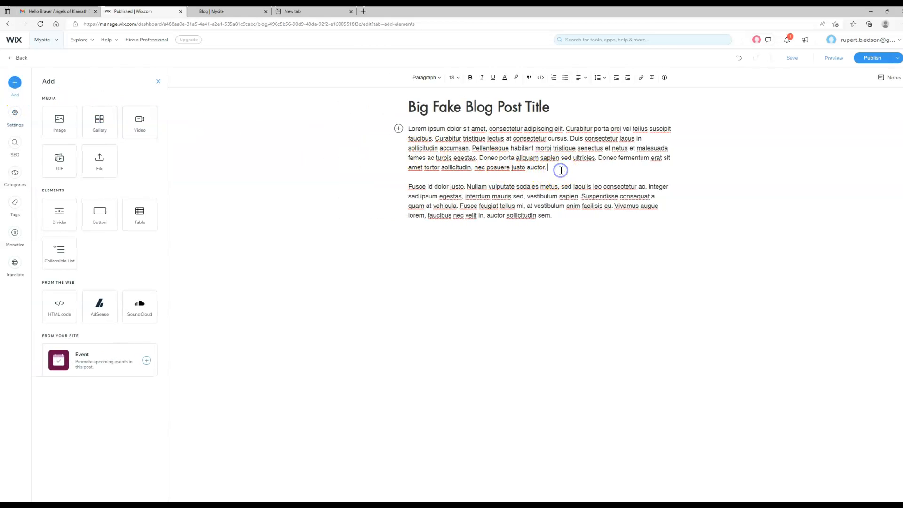
{"action": "mouse_move", "coordinate": [59, 121]}
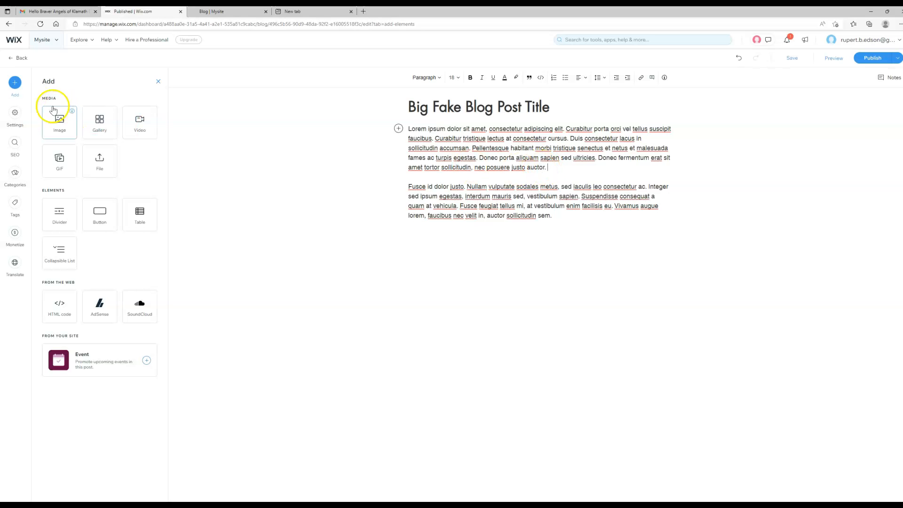
- Add the Sprague River.jpeg photo from Site Files between the two paragraphs
{"action": "left_click", "coordinate": [59, 122]}
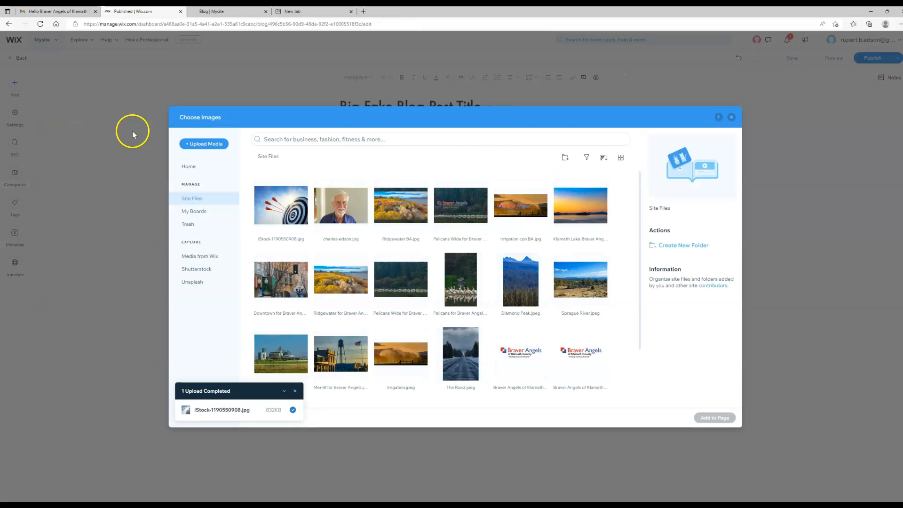
{"action": "mouse_move", "coordinate": [434, 311]}
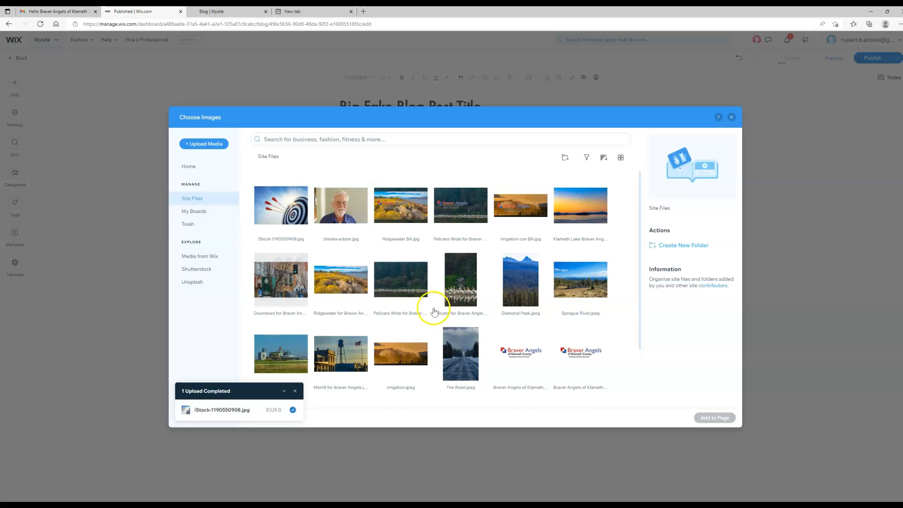
{"action": "left_click", "coordinate": [581, 280]}
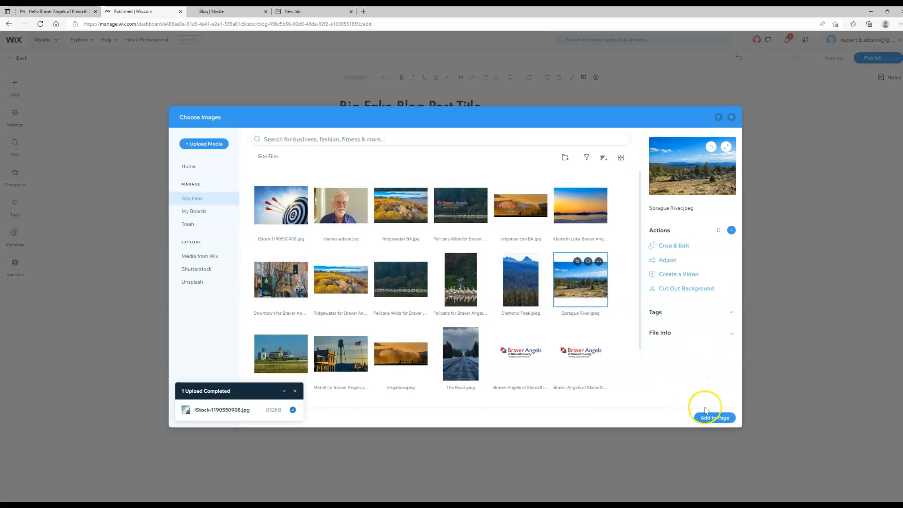
{"action": "left_click", "coordinate": [714, 418]}
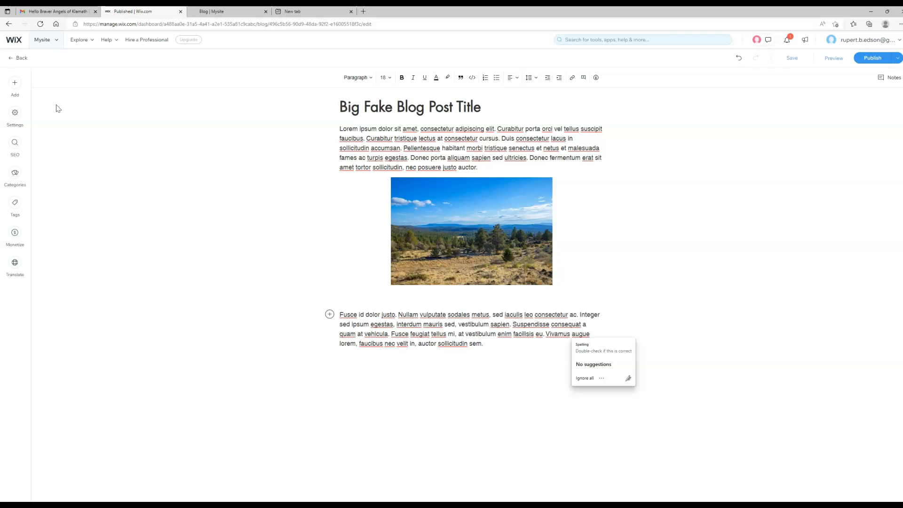
{"action": "mouse_move", "coordinate": [18, 453]}
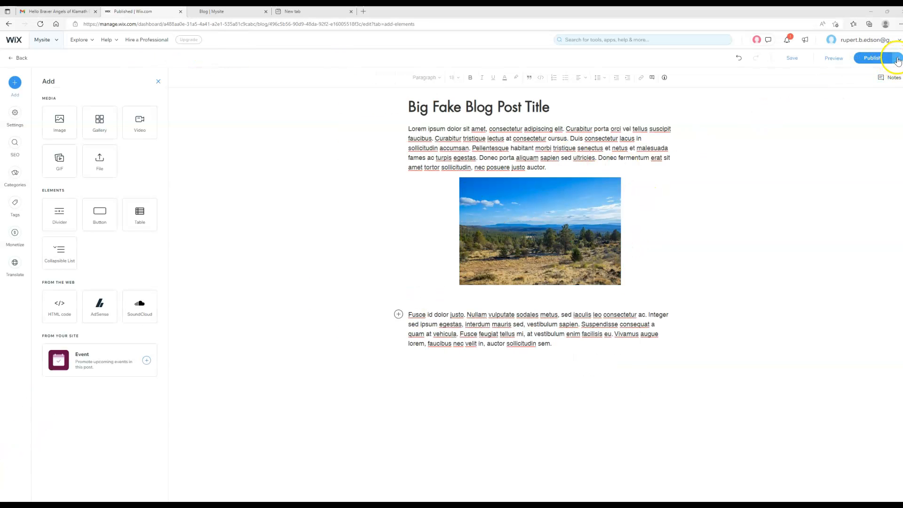
- Dismiss the publishing options without scheduling and publish Big Fake Blog Post Title
{"action": "left_click", "coordinate": [897, 57]}
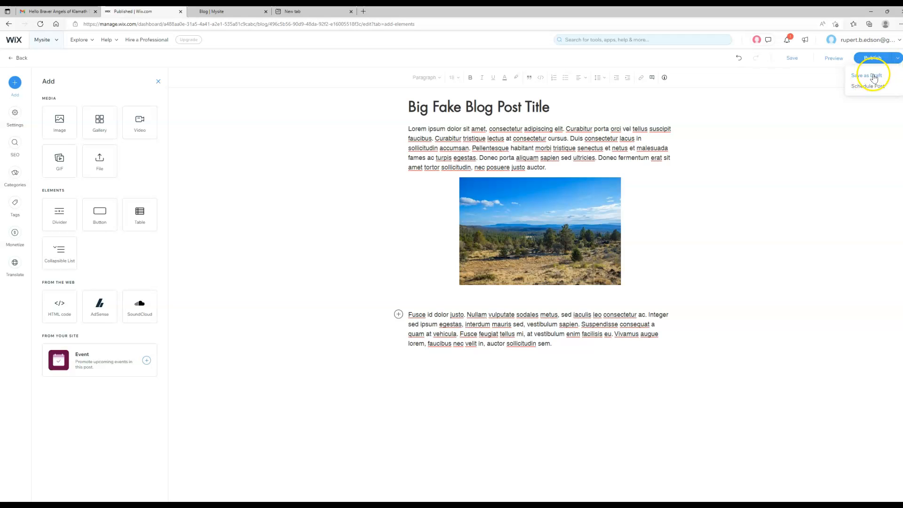
{"action": "mouse_move", "coordinate": [871, 87]}
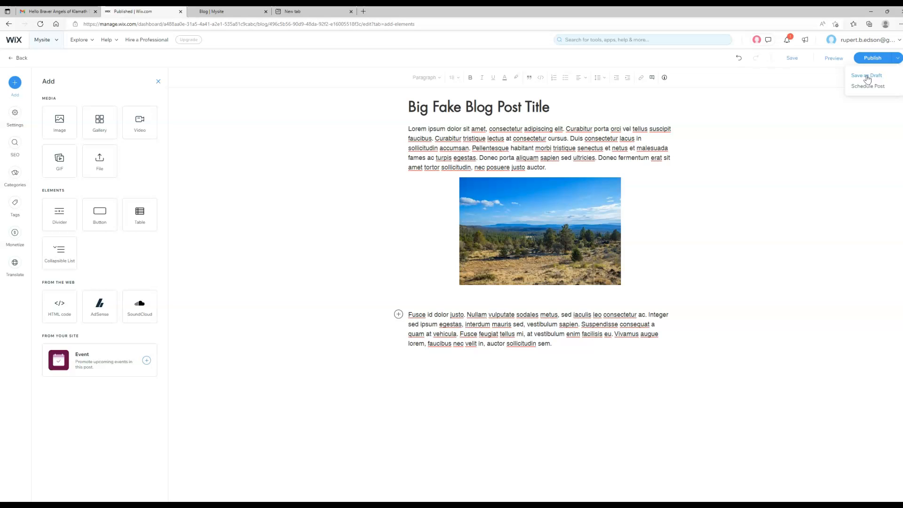
{"action": "mouse_move", "coordinate": [869, 86]}
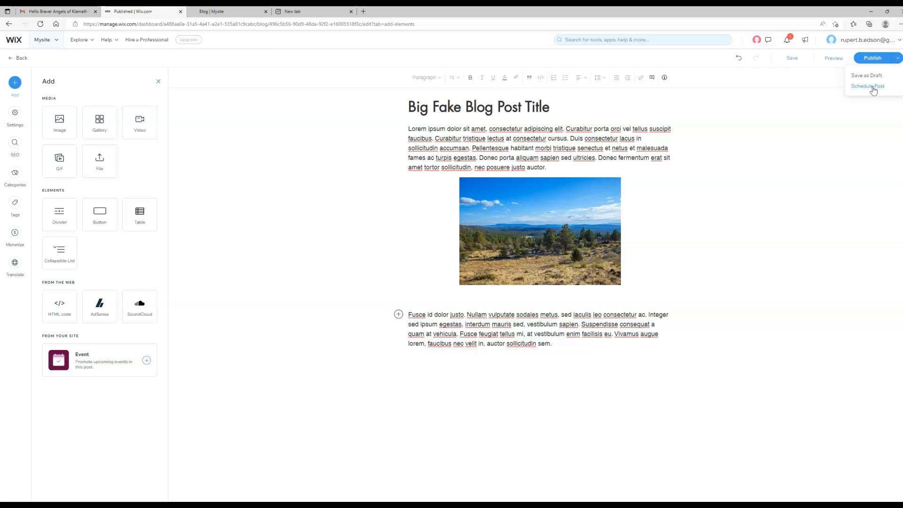
{"action": "left_click", "coordinate": [896, 57]}
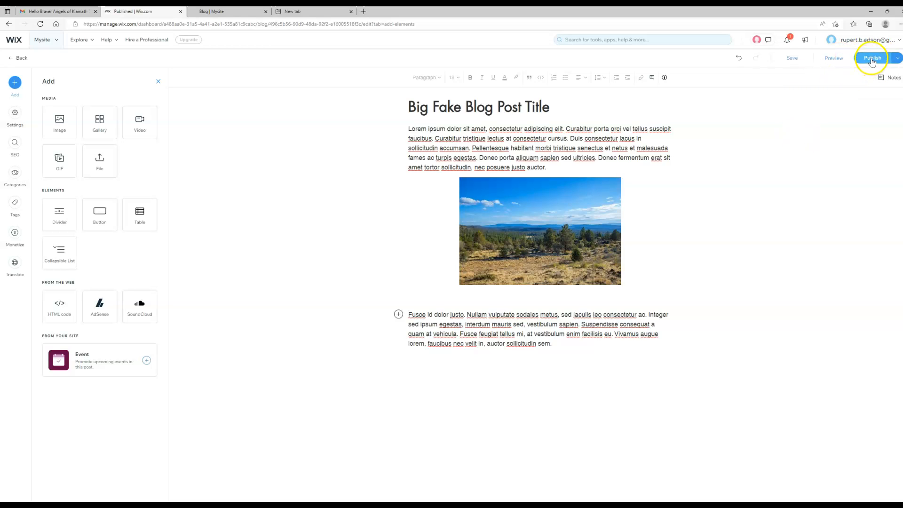
{"action": "left_click", "coordinate": [873, 58]}
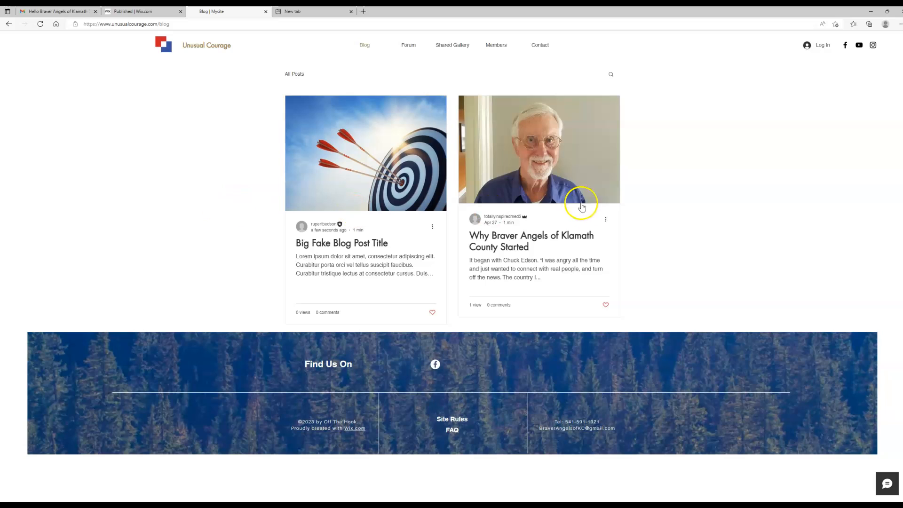
{"action": "mouse_move", "coordinate": [774, 285]}
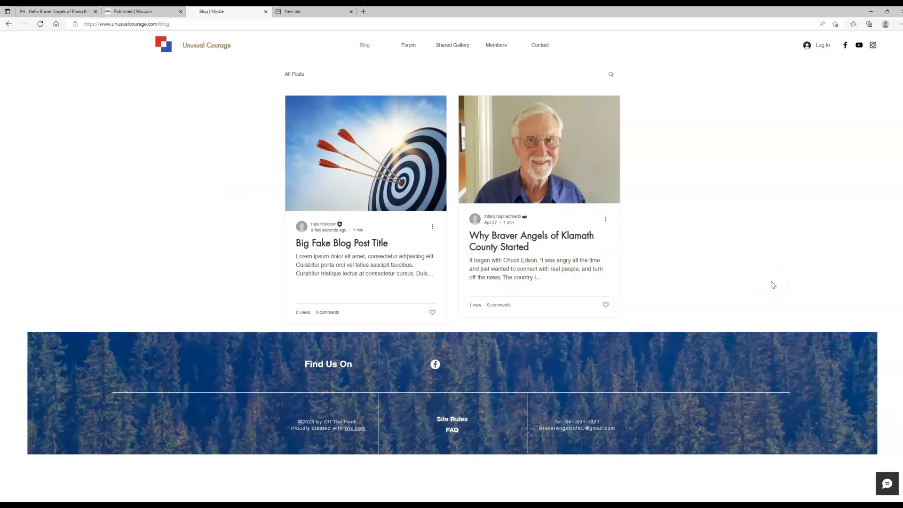
{"action": "mouse_move", "coordinate": [764, 281]}
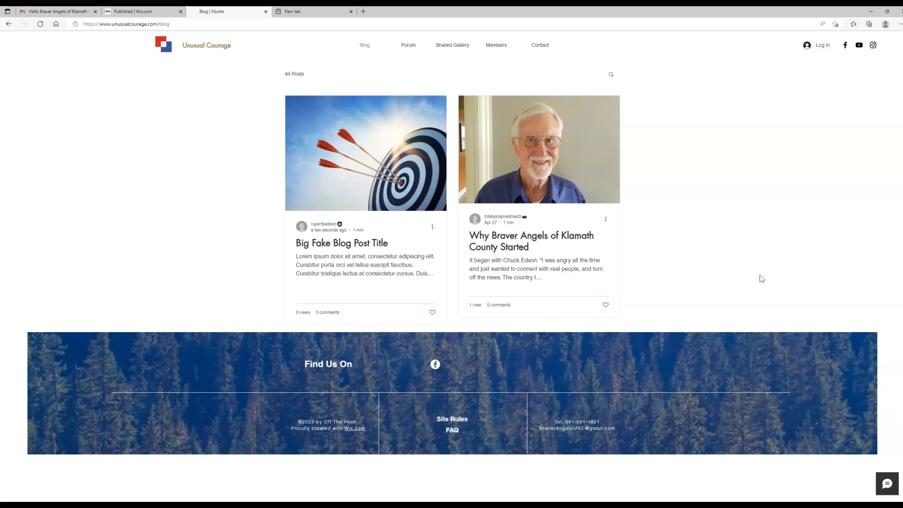
{"action": "mouse_move", "coordinate": [441, 226]}
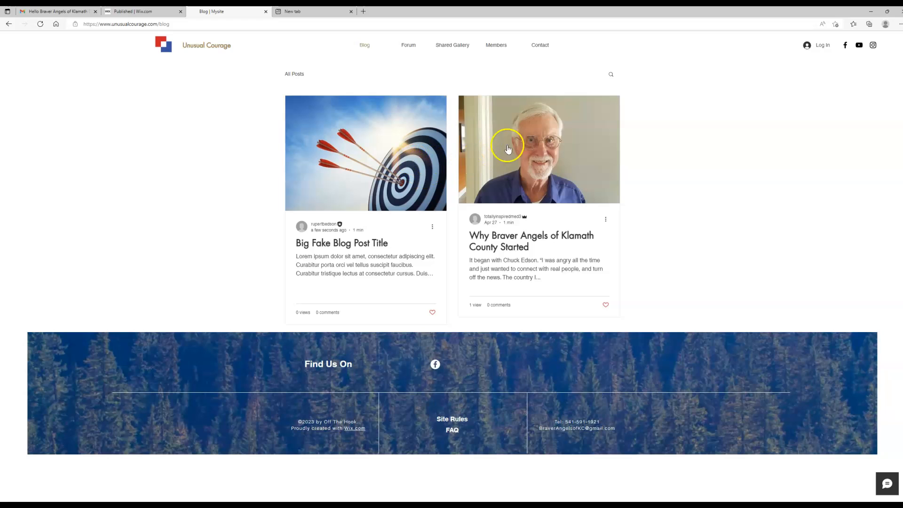
{"action": "mouse_move", "coordinate": [616, 245]}
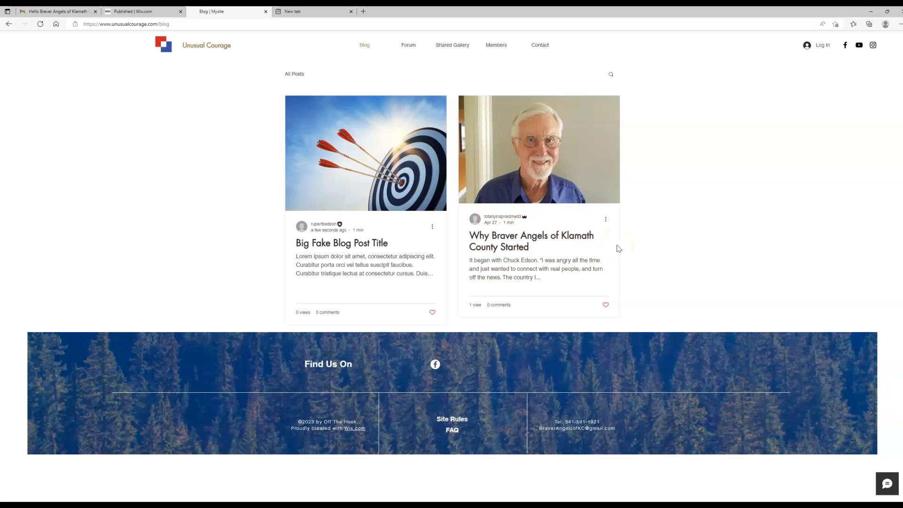
{"action": "mouse_move", "coordinate": [507, 241]}
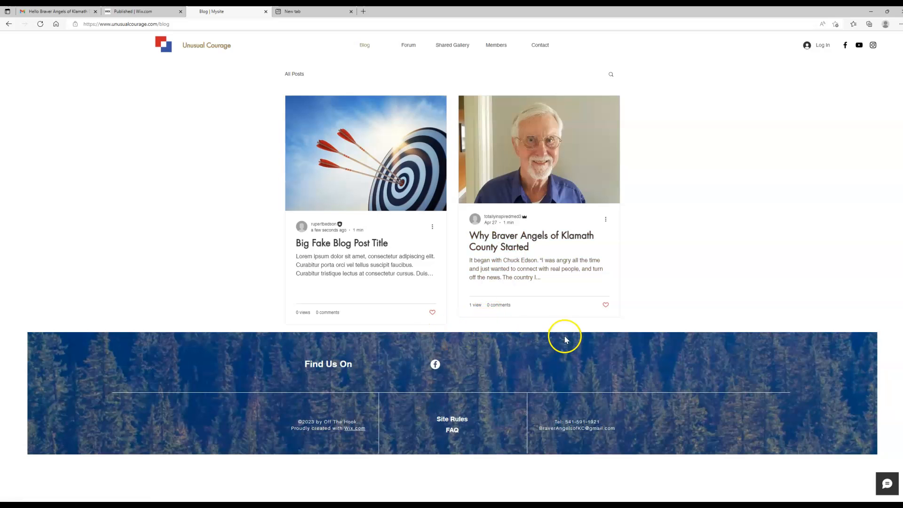
{"action": "mouse_move", "coordinate": [602, 332]}
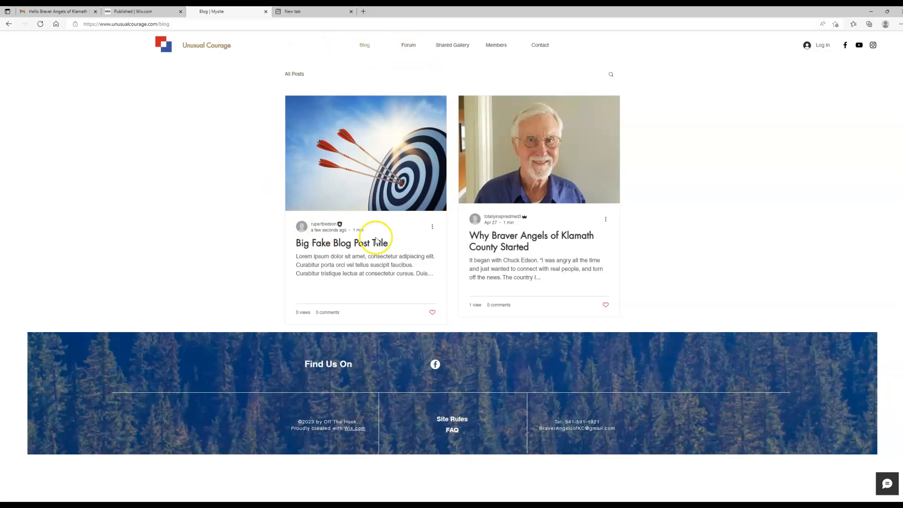
{"action": "mouse_move", "coordinate": [461, 203]}
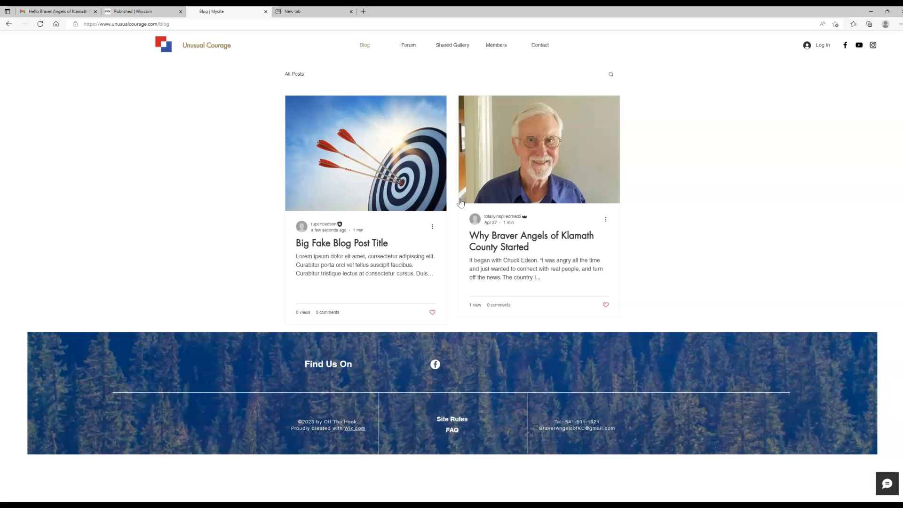
{"action": "mouse_move", "coordinate": [694, 167]}
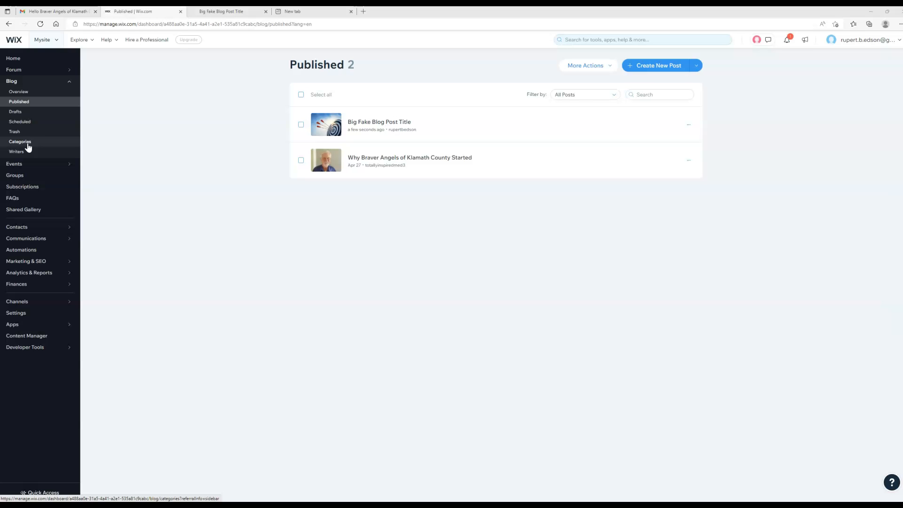
- Create and save a new blog category labelled 'Braver Angels Events'
{"action": "left_click", "coordinate": [19, 142]}
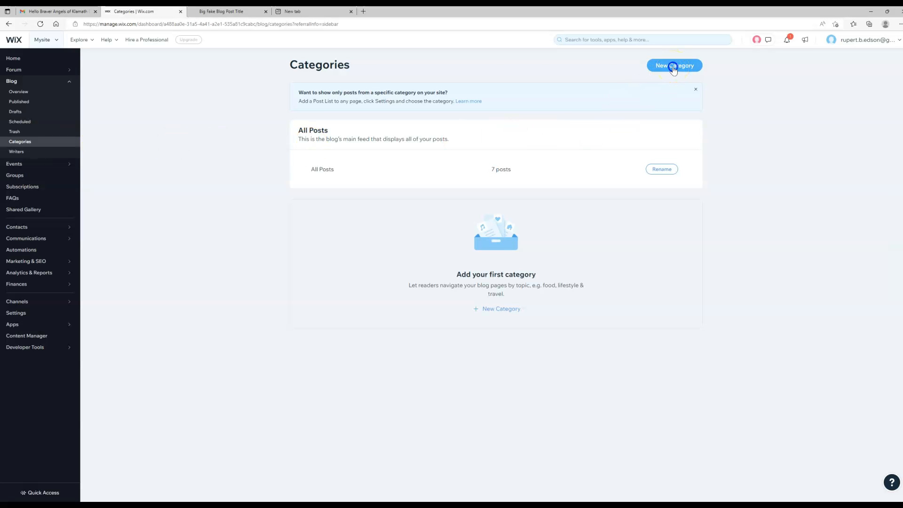
{"action": "left_click", "coordinate": [673, 65]}
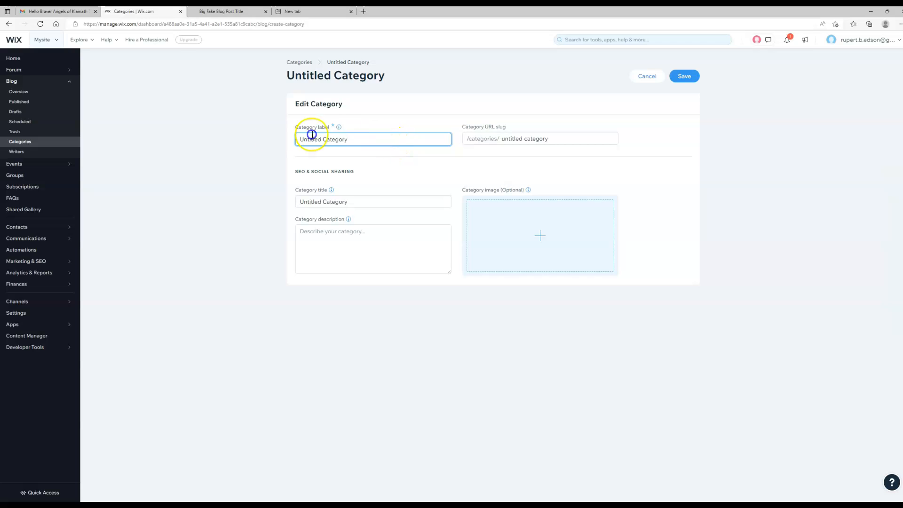
{"action": "type", "text": "Bra"}
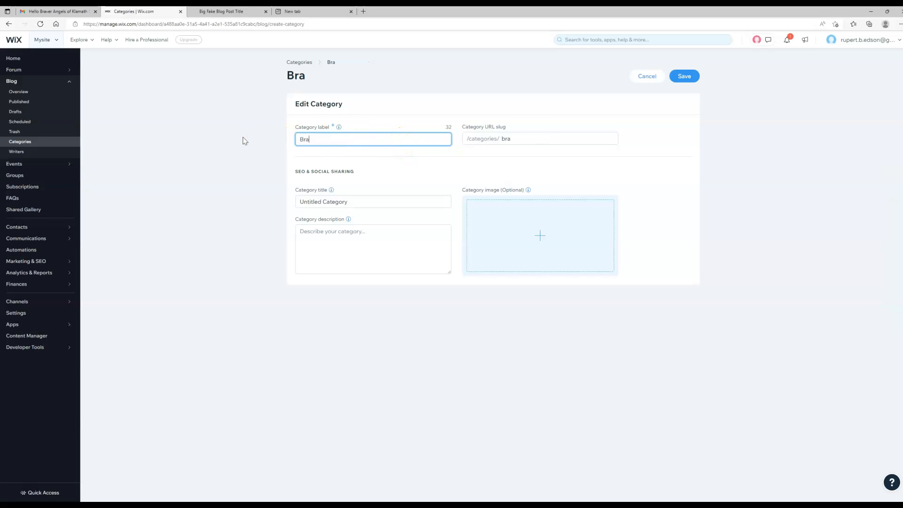
{"action": "type", "text": "Braver Angels Events"}
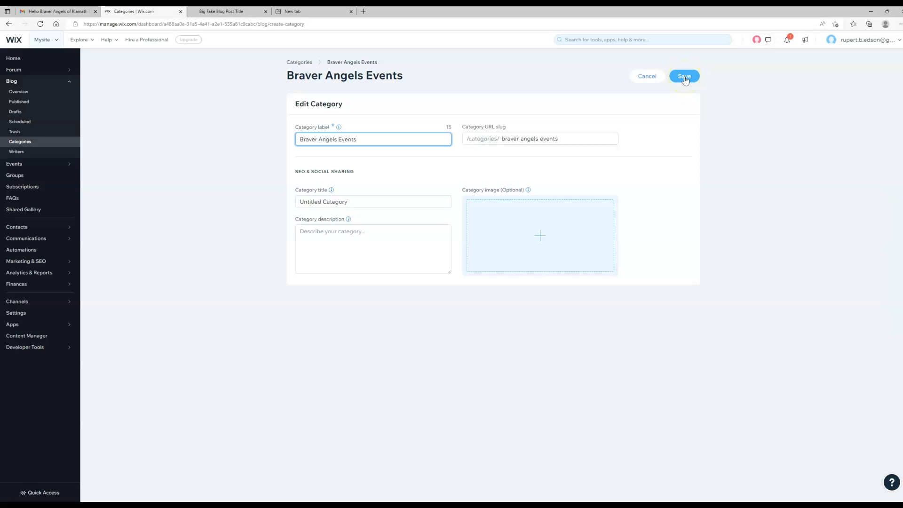
{"action": "left_click", "coordinate": [684, 76]}
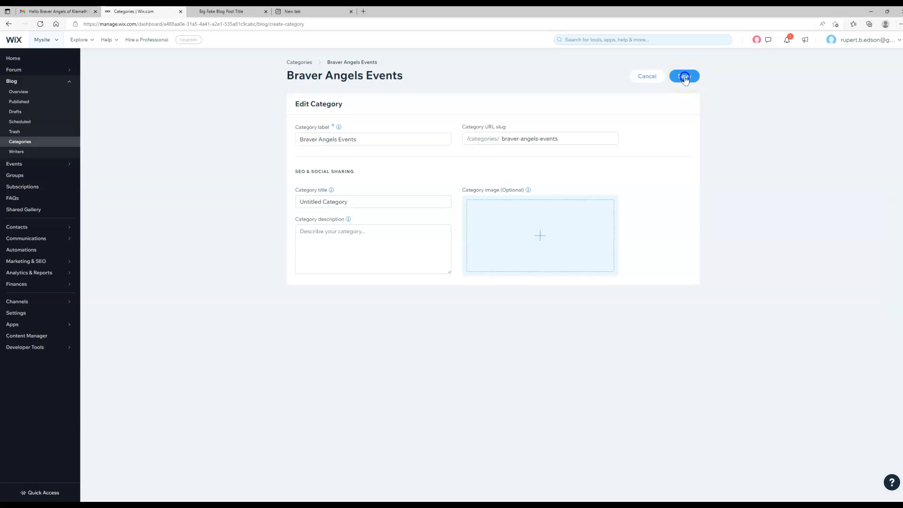
{"action": "left_click", "coordinate": [684, 77]}
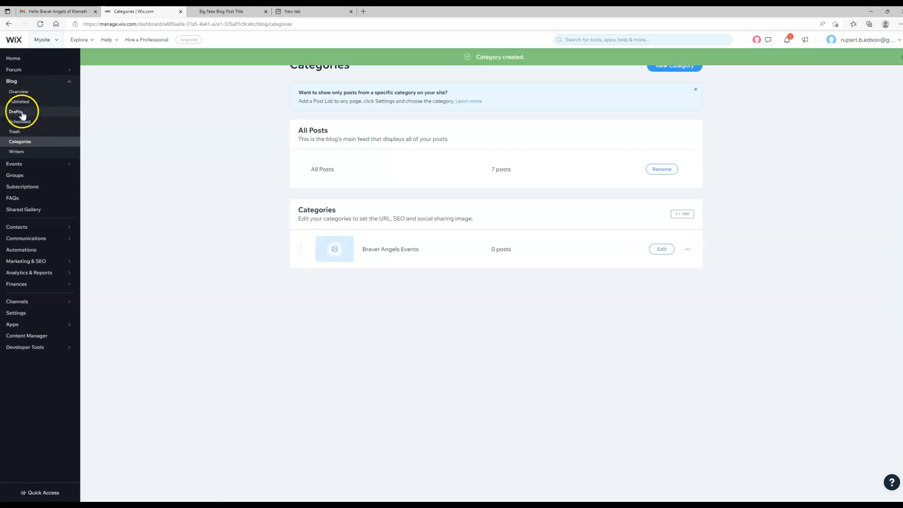
{"action": "mouse_move", "coordinate": [18, 91]}
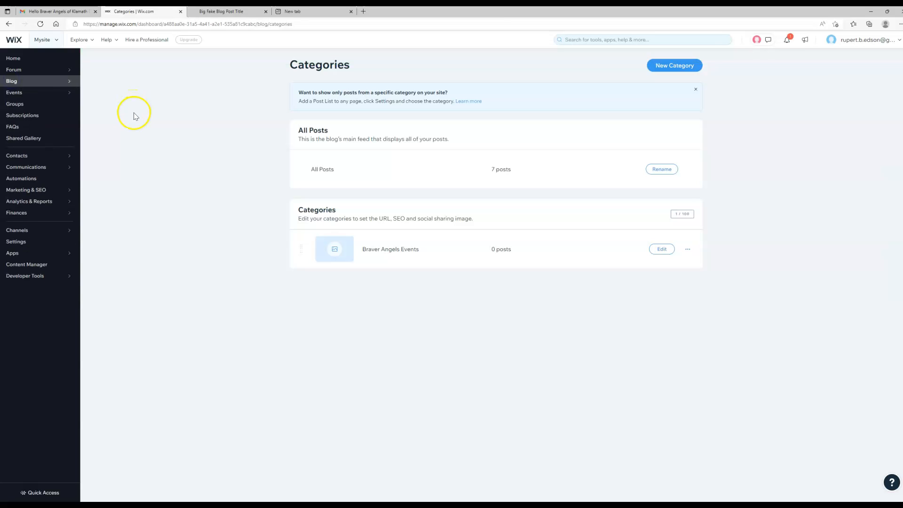
{"action": "mouse_move", "coordinate": [246, 188]}
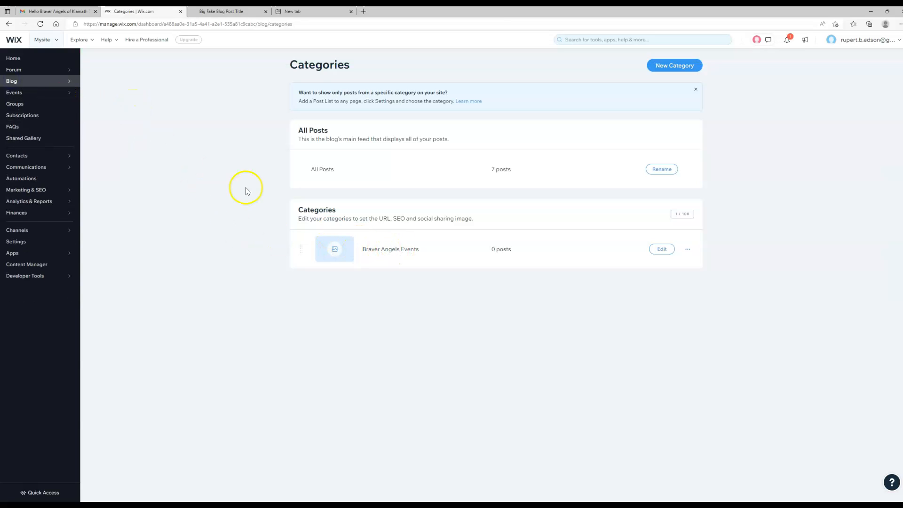
- Return to the blog overview from the dashboard sidebar
{"action": "left_click", "coordinate": [11, 81]}
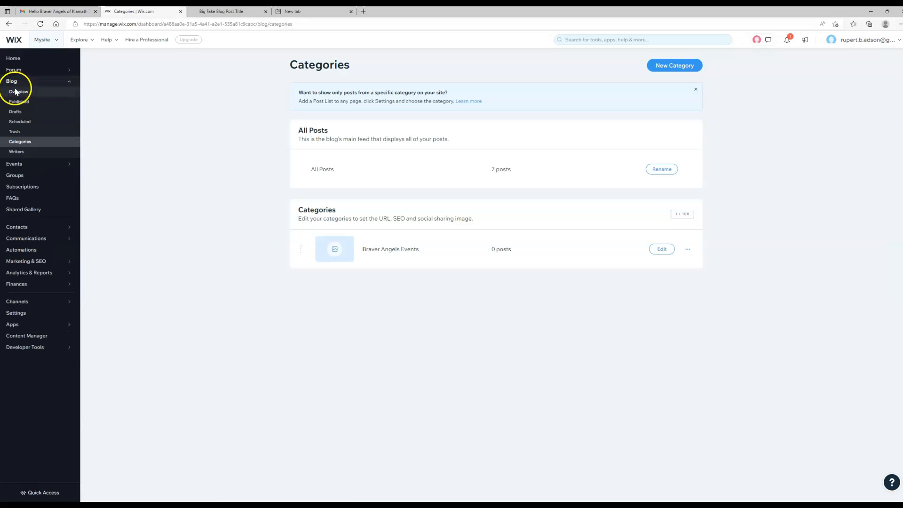
{"action": "left_click", "coordinate": [18, 92]}
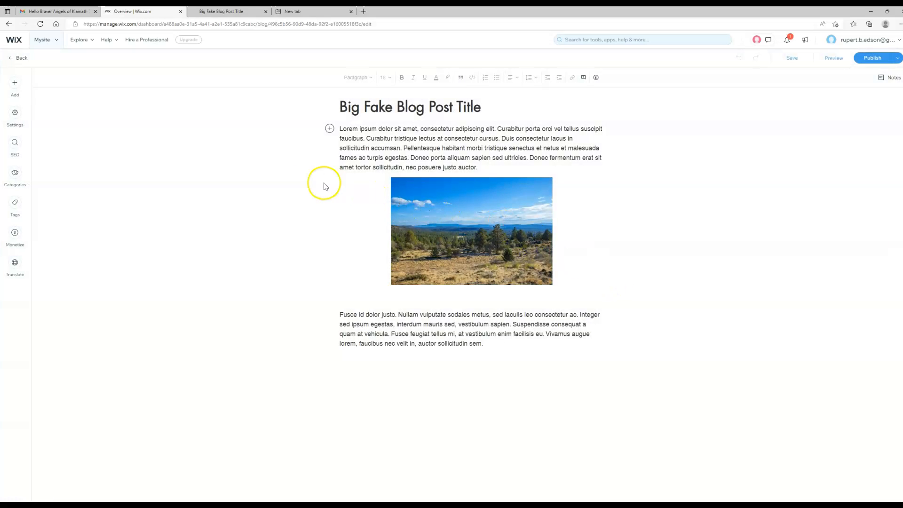
{"action": "mouse_move", "coordinate": [290, 183]}
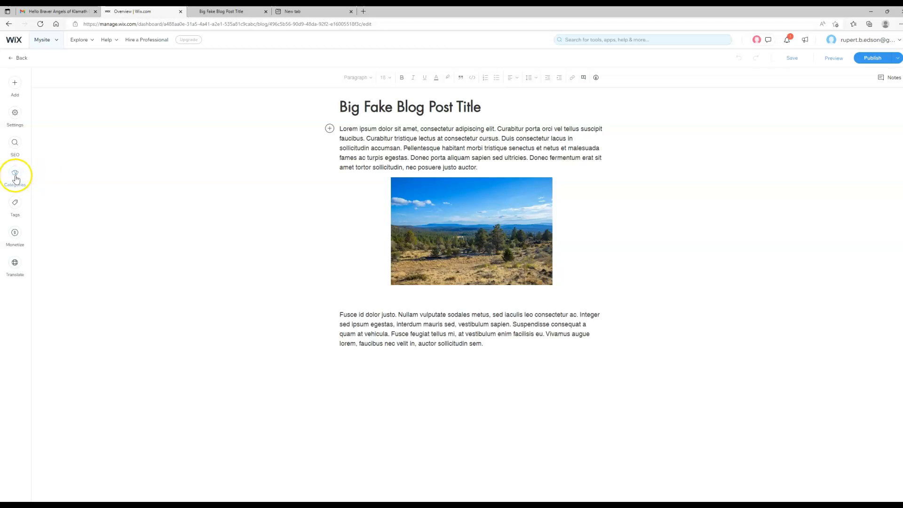
- Tick Braver Angels Events in the post's Categories panel
{"action": "left_click", "coordinate": [15, 176]}
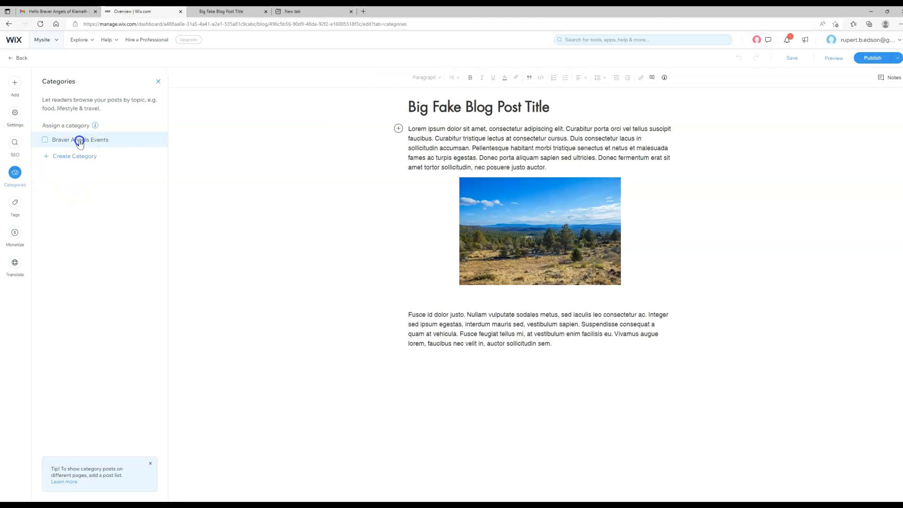
{"action": "left_click", "coordinate": [44, 139]}
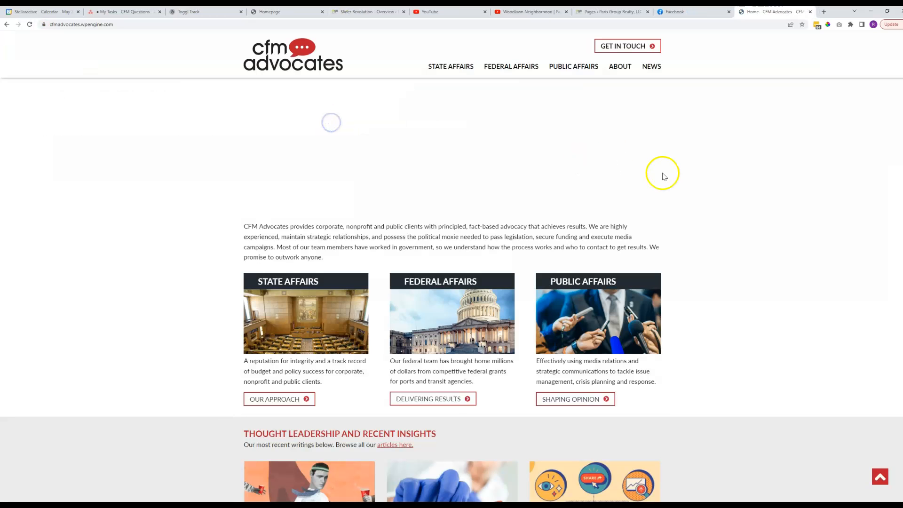
- Browse the site's News page filtered by Measuring Minds, then Oregon Insider
{"action": "left_click", "coordinate": [651, 65]}
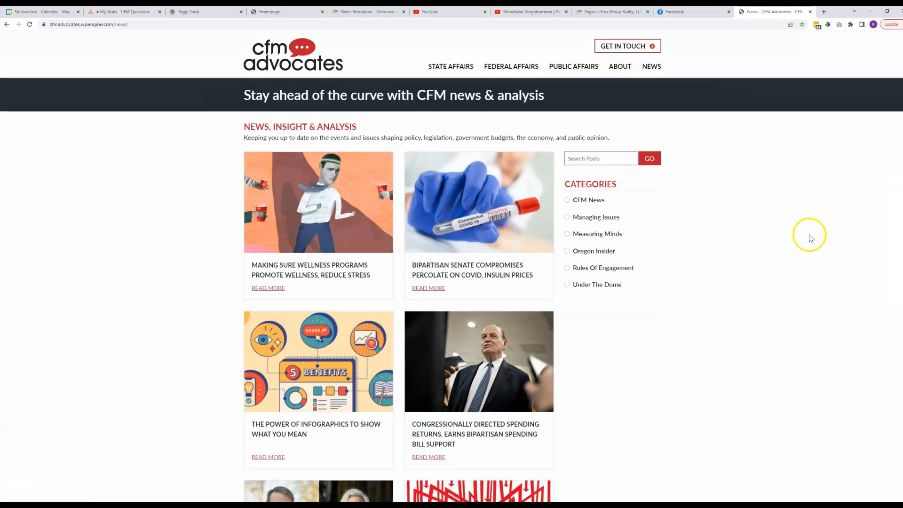
{"action": "left_click", "coordinate": [567, 234]}
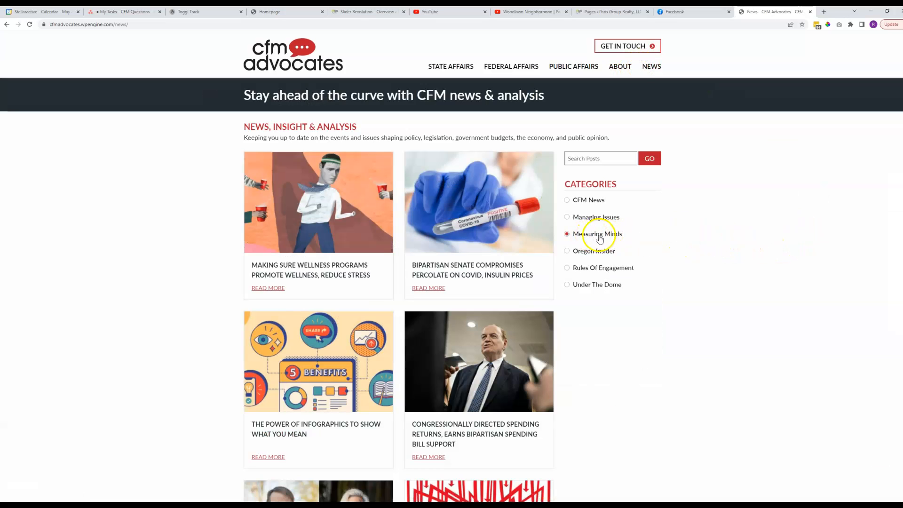
{"action": "left_click", "coordinate": [566, 250]}
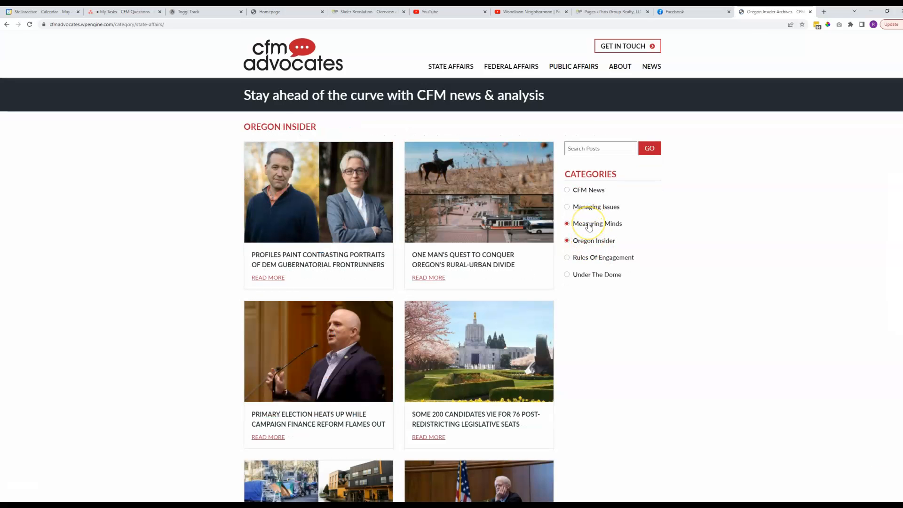
{"action": "left_click", "coordinate": [567, 224]}
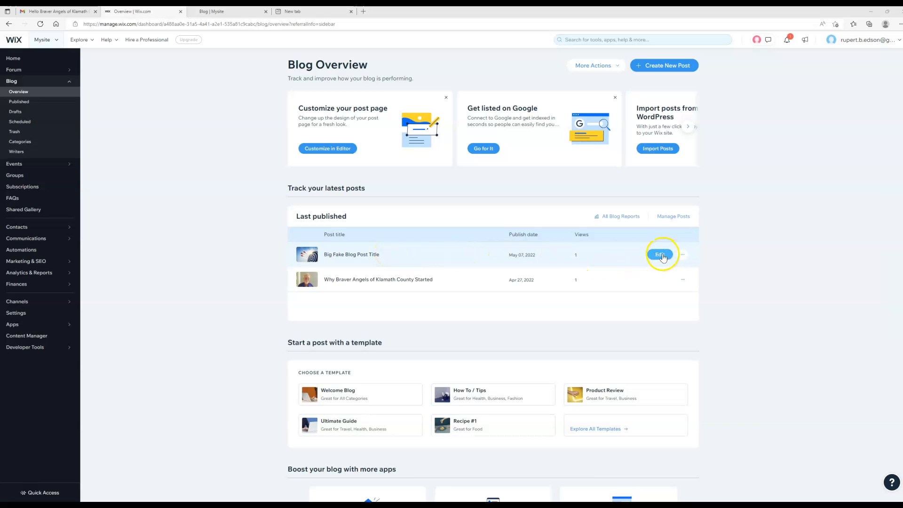
- Revert Big Fake Blog Post Title to a draft and switch to the live blog tab
{"action": "left_click", "coordinate": [660, 255]}
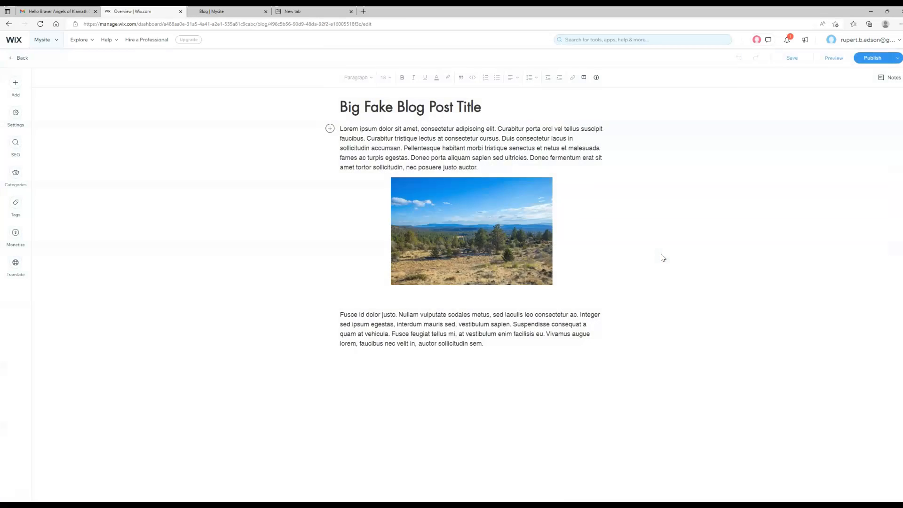
{"action": "left_click", "coordinate": [897, 58]}
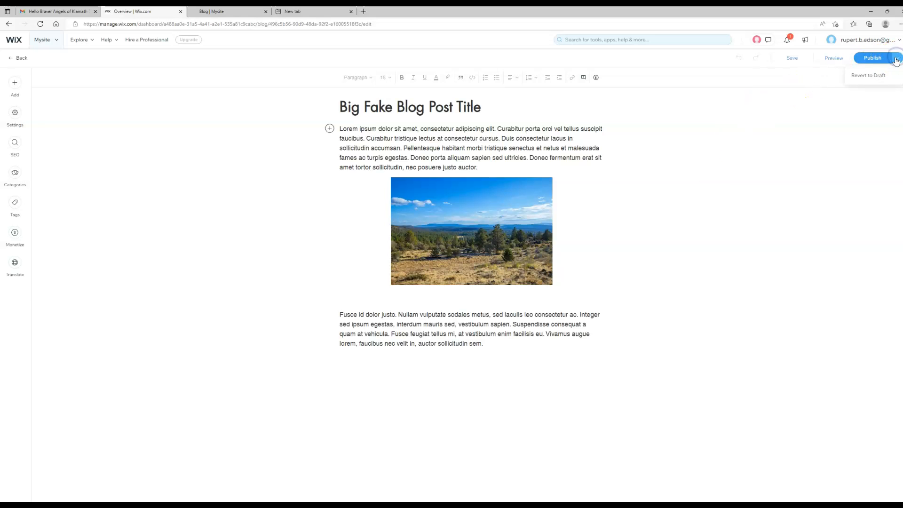
{"action": "left_click", "coordinate": [868, 75]}
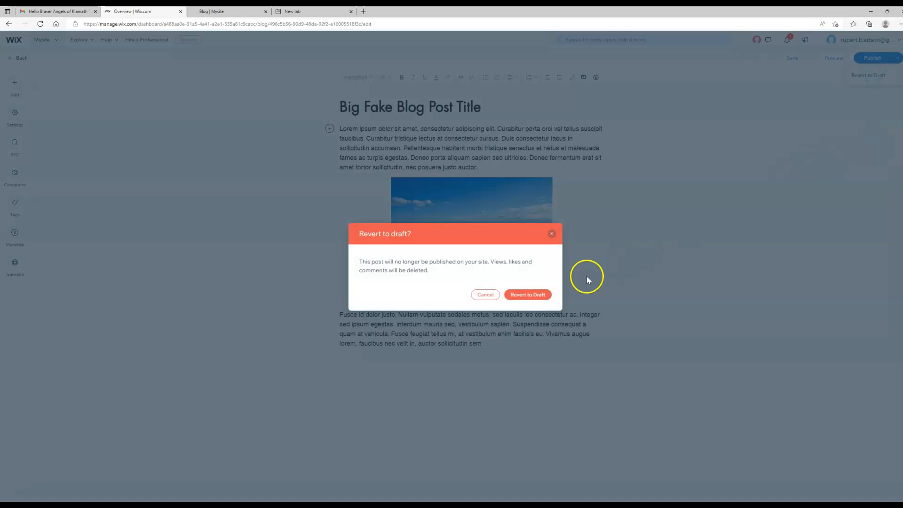
{"action": "left_click", "coordinate": [527, 295]}
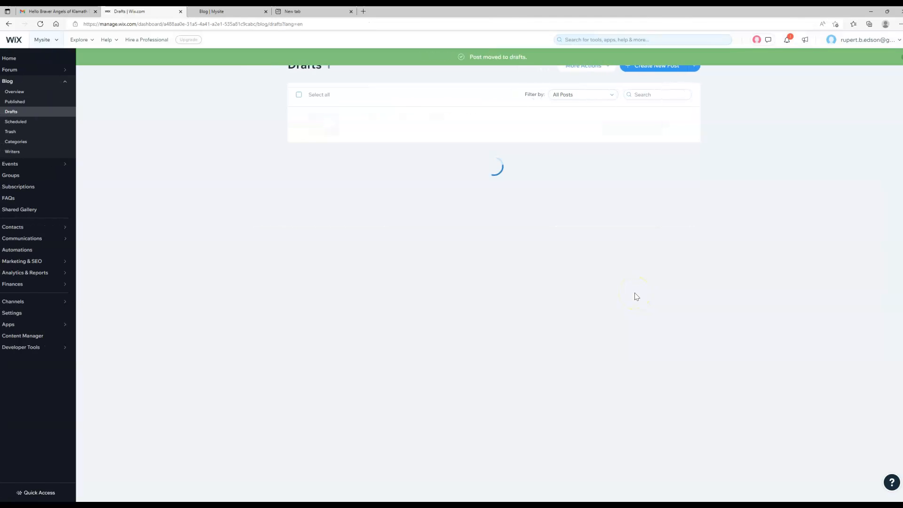
{"action": "left_click", "coordinate": [222, 11]}
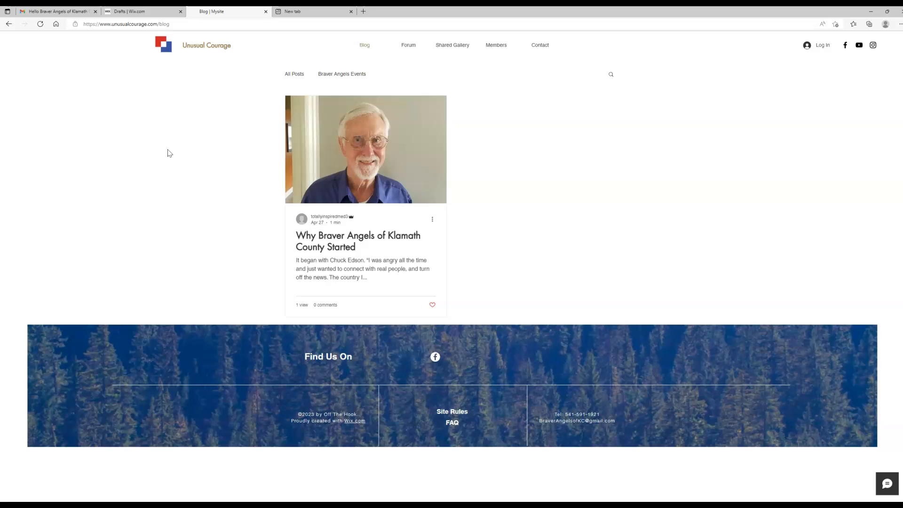
{"action": "mouse_move", "coordinate": [144, 11]}
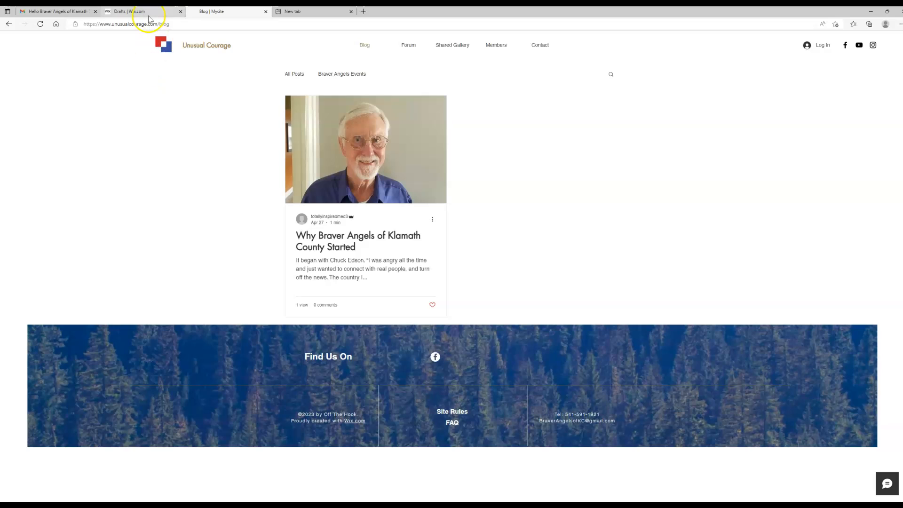
- Return to the Wix dashboard and show the blog's Published posts list
{"action": "left_click", "coordinate": [141, 11]}
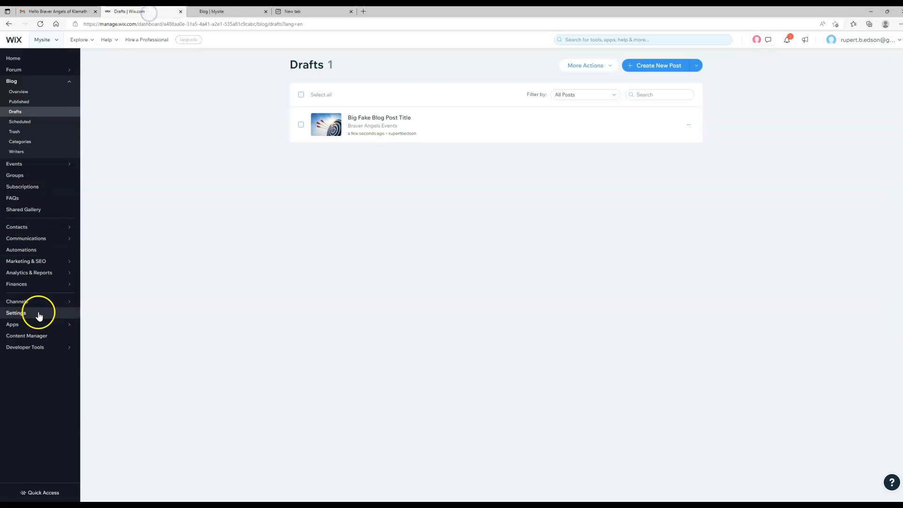
{"action": "left_click", "coordinate": [19, 102]}
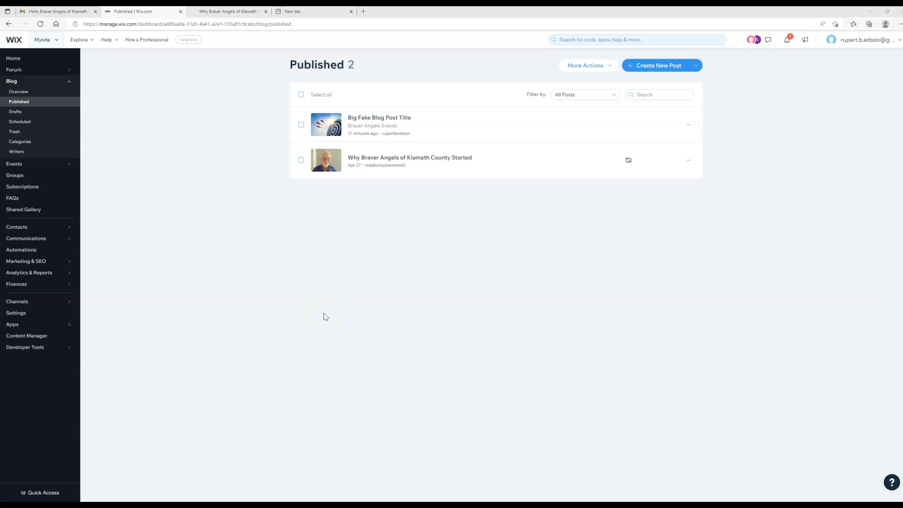
{"action": "mouse_move", "coordinate": [605, 125]}
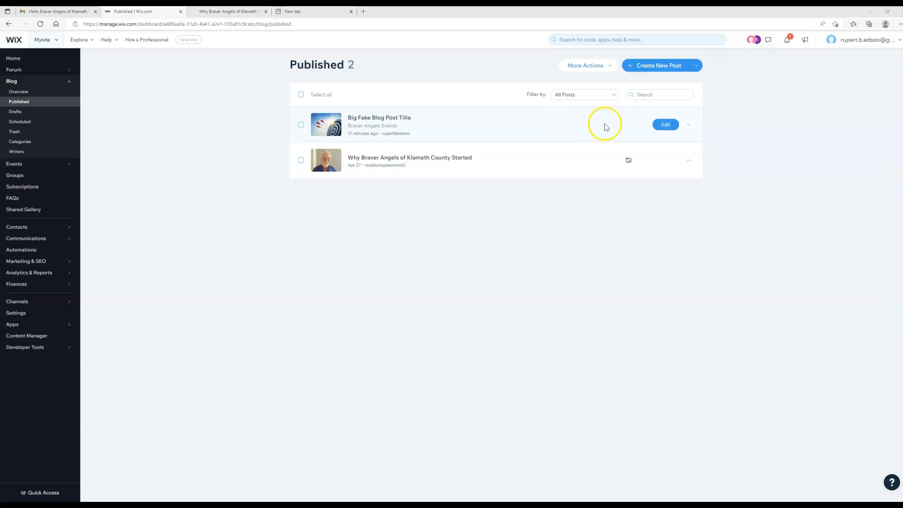
- Edit Big Fake Blog Post Title and switch Enable commenting off in Advanced settings
{"action": "left_click", "coordinate": [665, 124]}
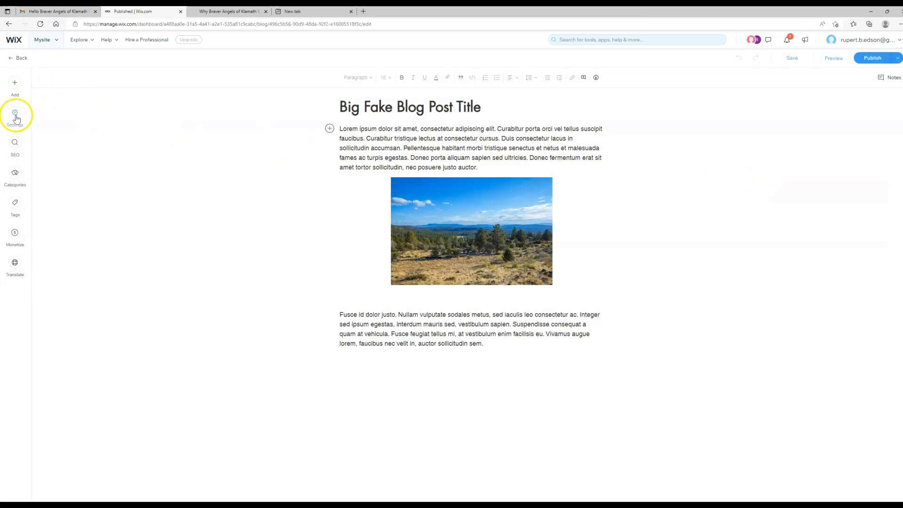
{"action": "left_click", "coordinate": [14, 119]}
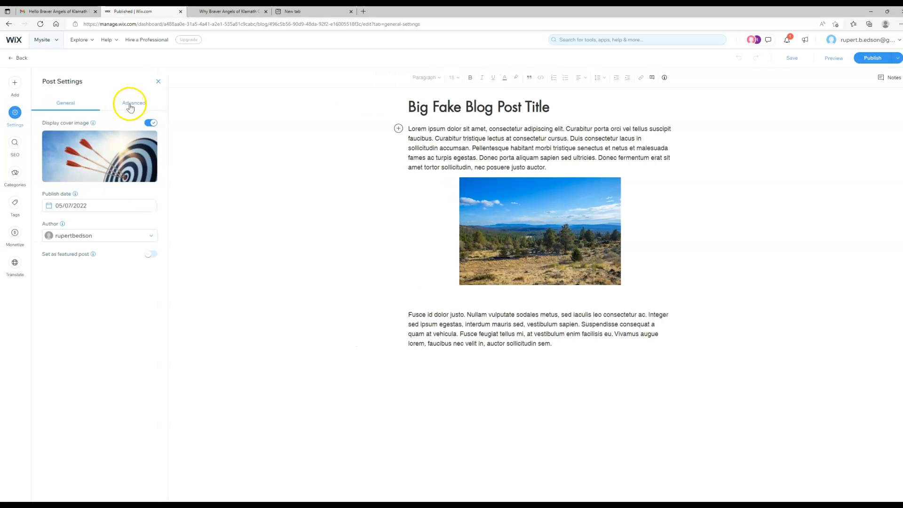
{"action": "left_click", "coordinate": [133, 103]}
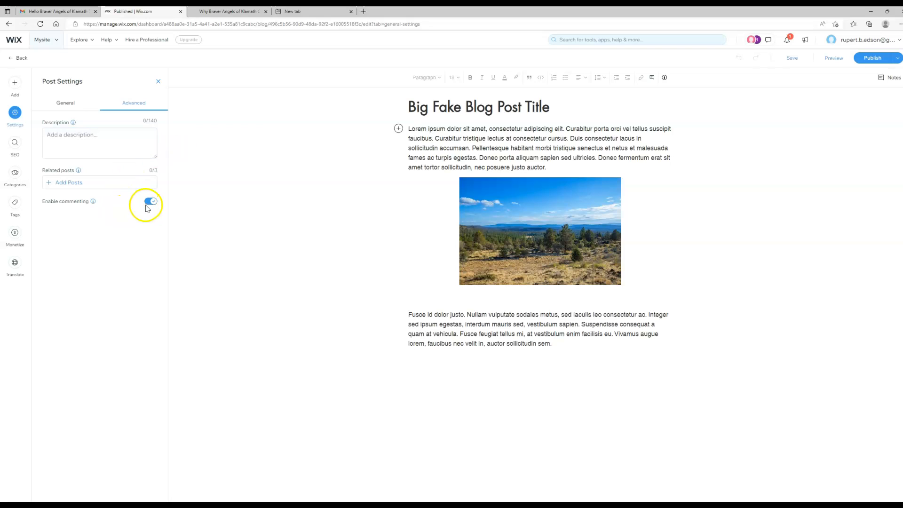
{"action": "left_click", "coordinate": [149, 202]}
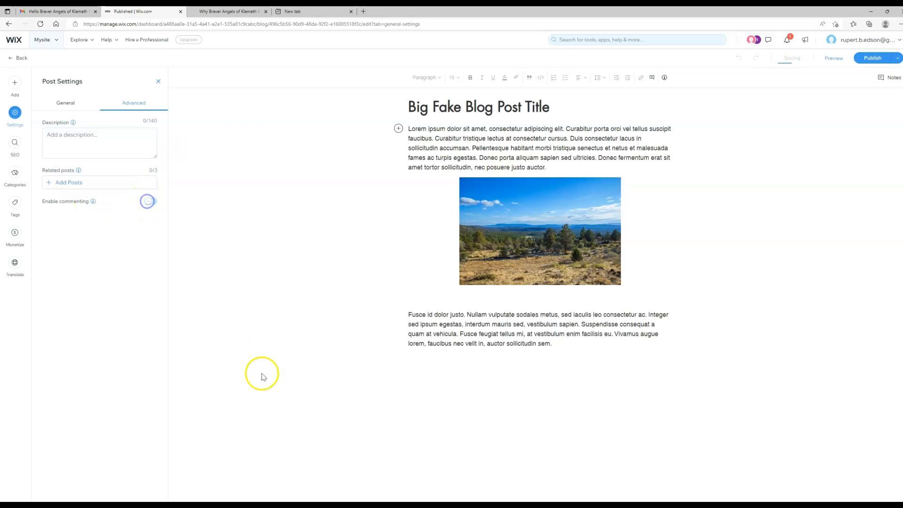
{"action": "left_click", "coordinate": [148, 201]}
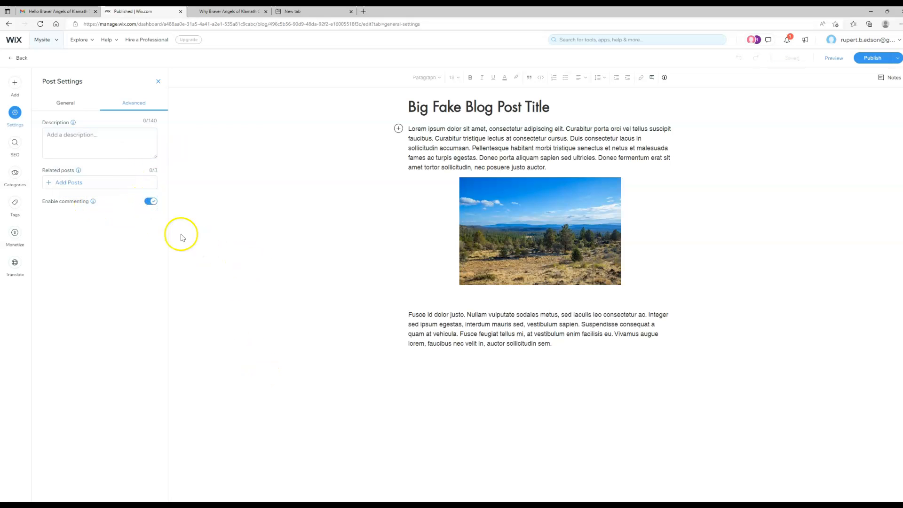
{"action": "left_click", "coordinate": [150, 202]}
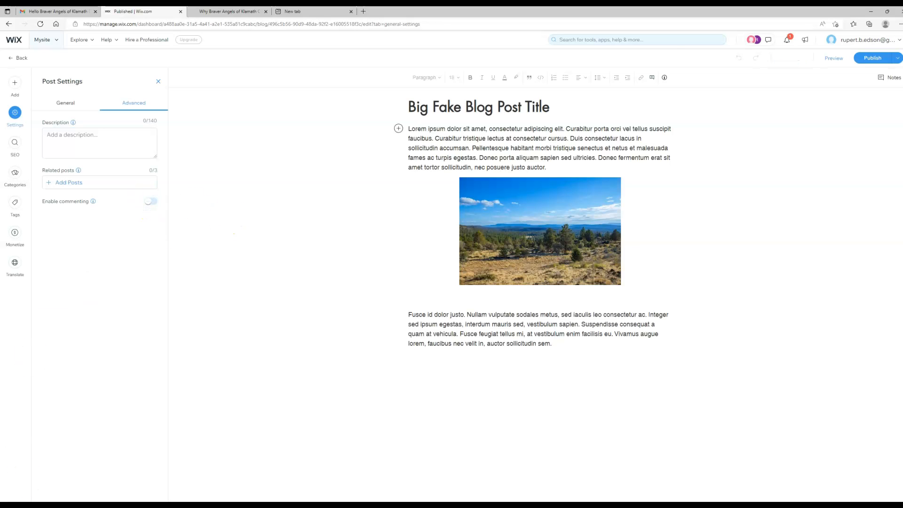
{"action": "left_click", "coordinate": [158, 81]}
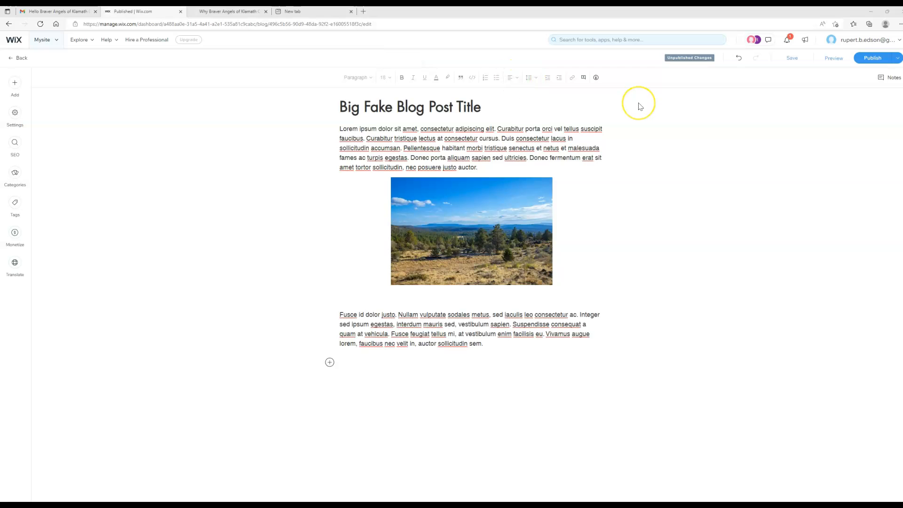
{"action": "mouse_move", "coordinate": [630, 119]}
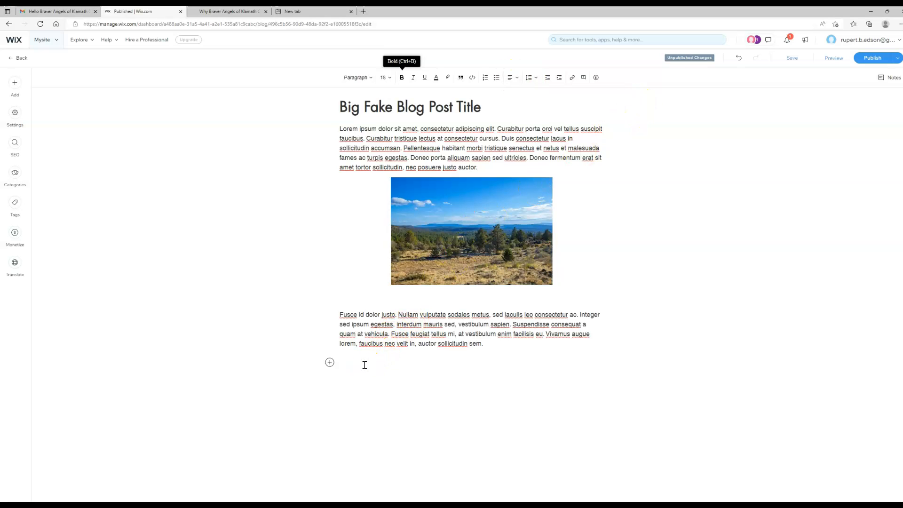
- Write 'headline' styled as Heading 3, with the following line set back to Paragraph
{"action": "type", "text": "head"}
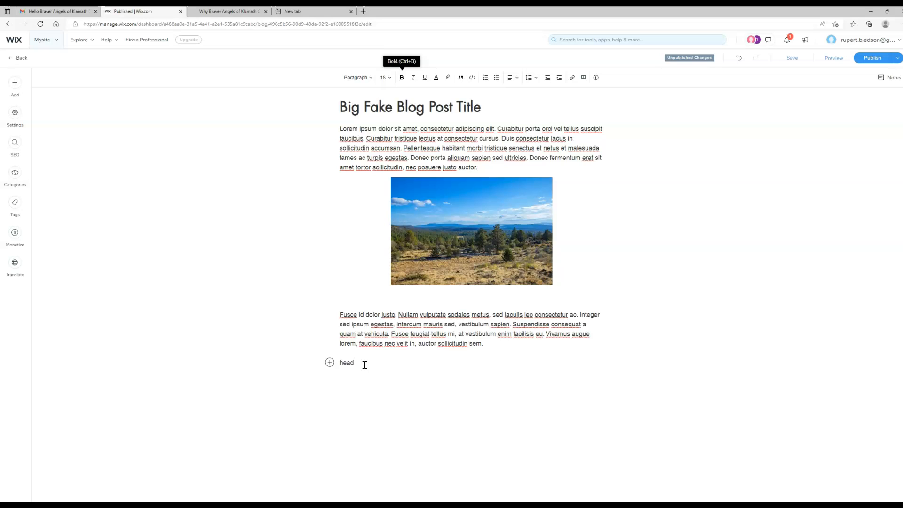
{"action": "type", "text": "line"}
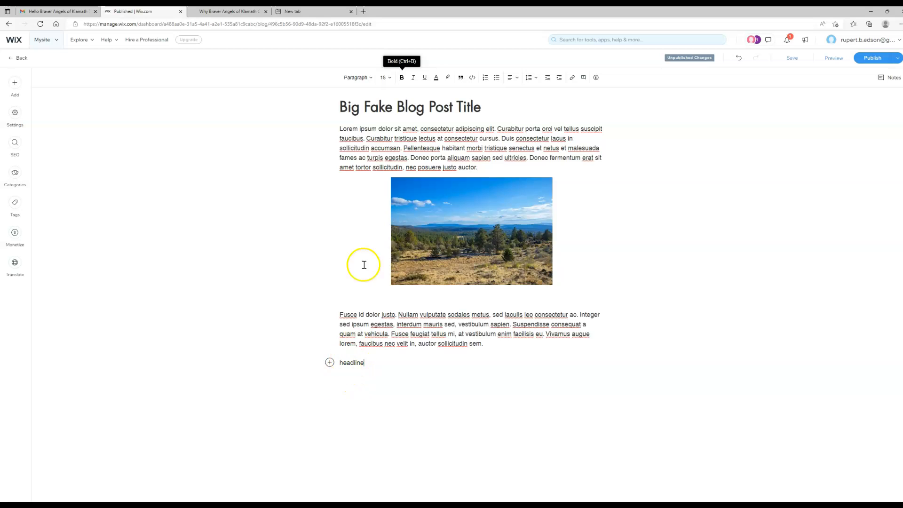
{"action": "left_click", "coordinate": [358, 77]}
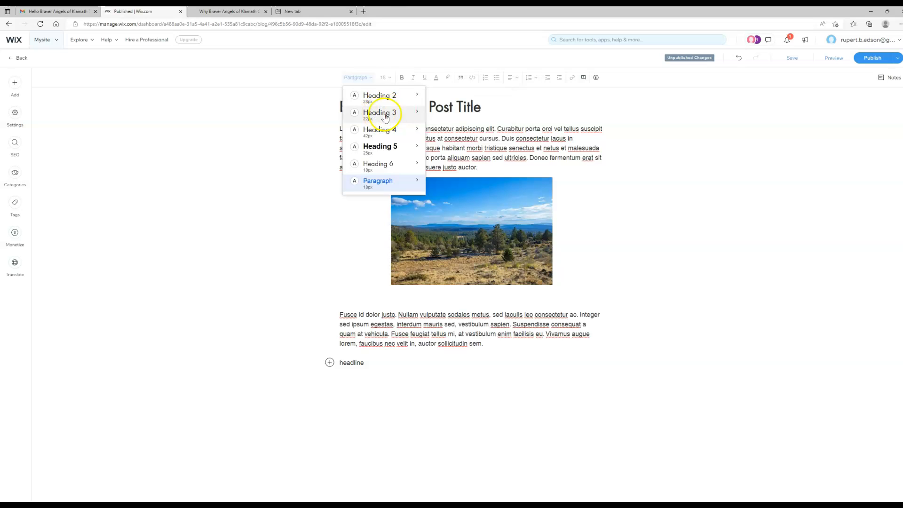
{"action": "left_click", "coordinate": [380, 112]}
{"action": "type", "text": "H"}
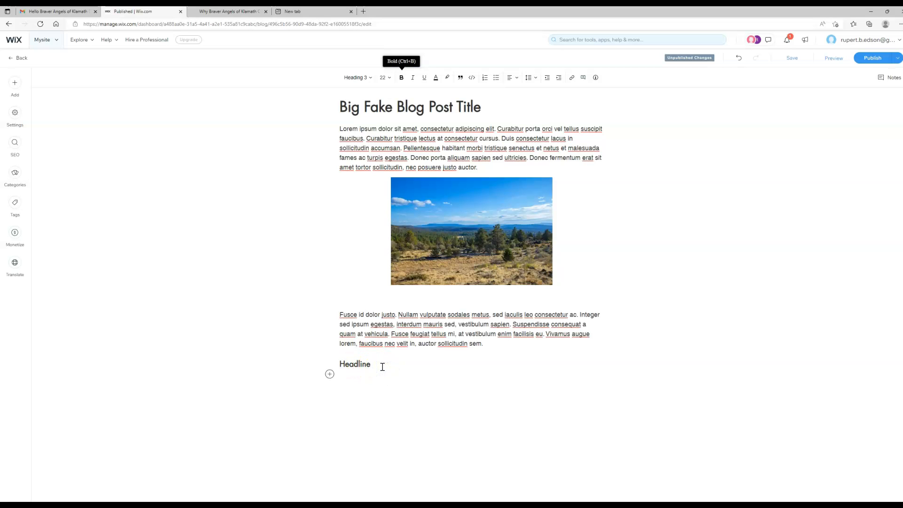
{"action": "left_click", "coordinate": [356, 77]}
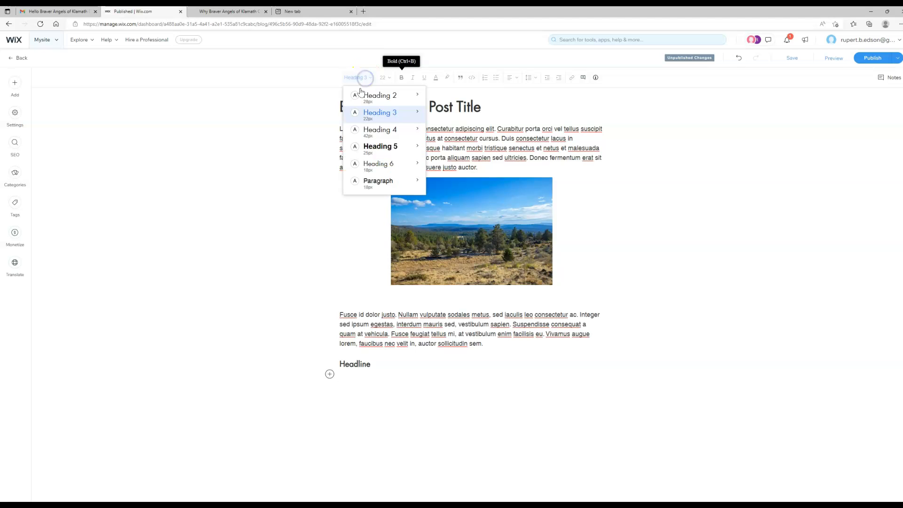
{"action": "left_click", "coordinate": [378, 180]}
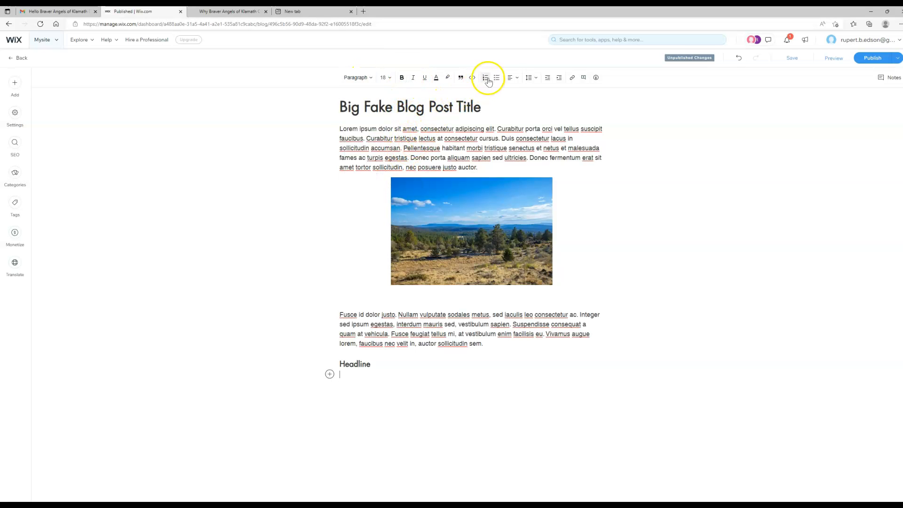
- Add a bulleted list of one, two, three, accepting the spelling fix on the second item
{"action": "left_click", "coordinate": [497, 78]}
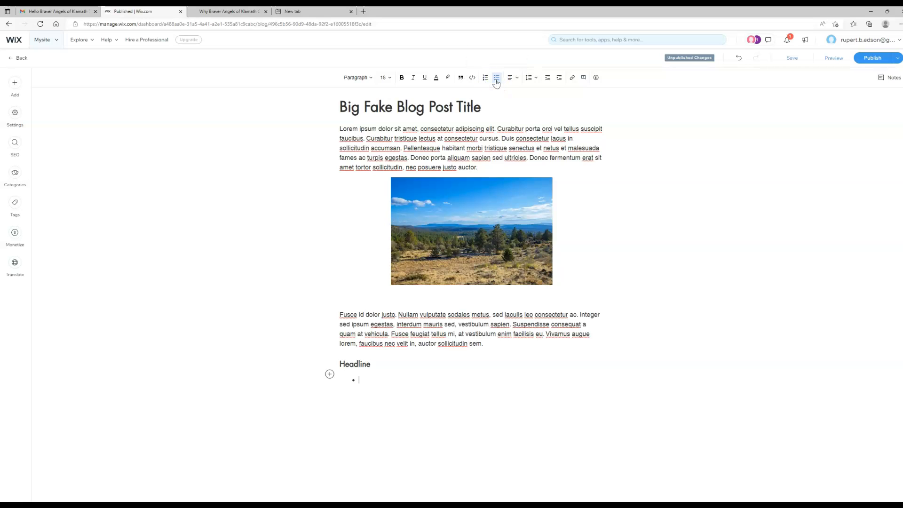
{"action": "type", "text": "one"}
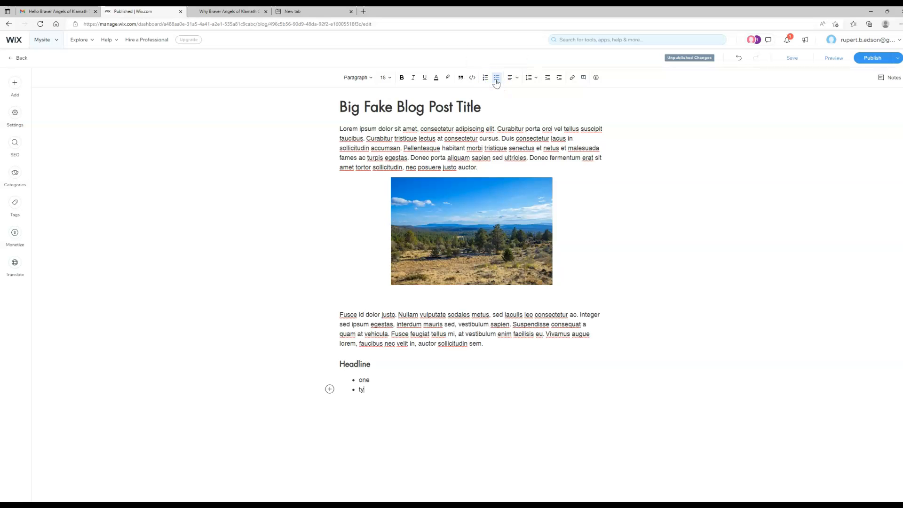
{"action": "type", "text": "wo"}
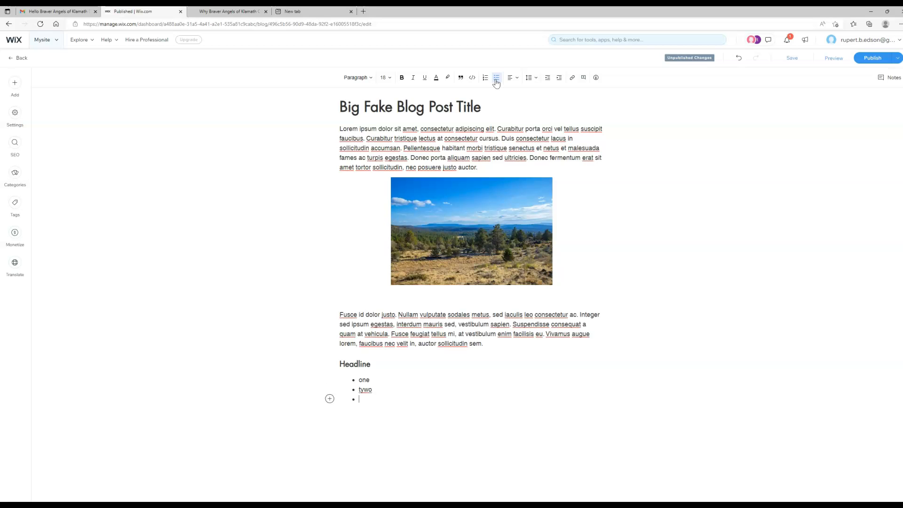
{"action": "type", "text": "three"}
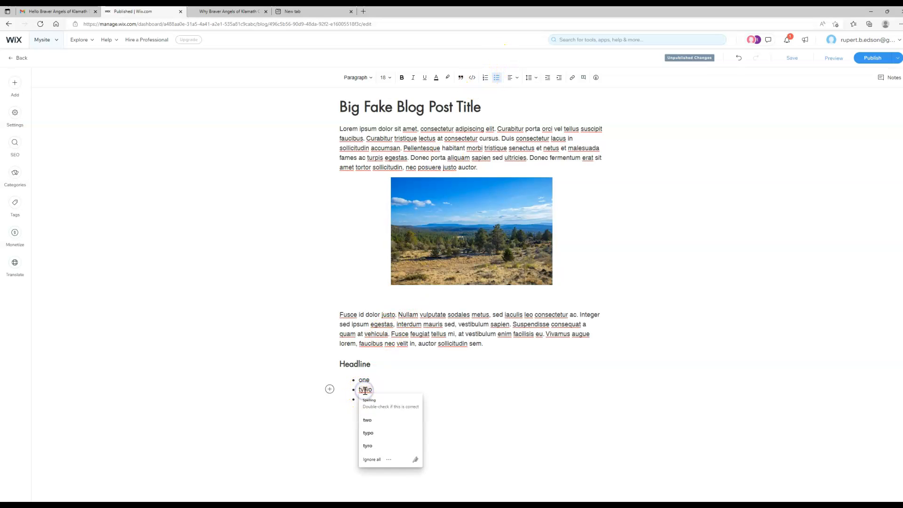
{"action": "left_click", "coordinate": [367, 420]}
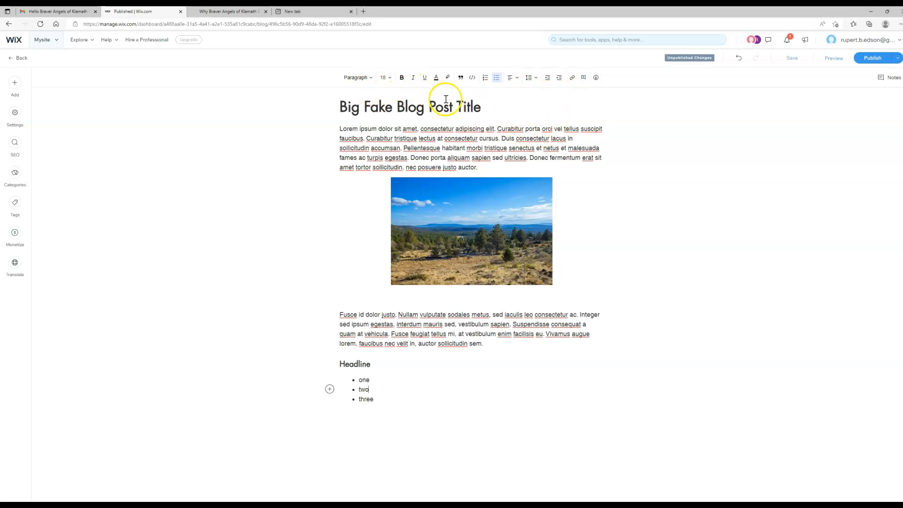
{"action": "mouse_move", "coordinate": [462, 77]}
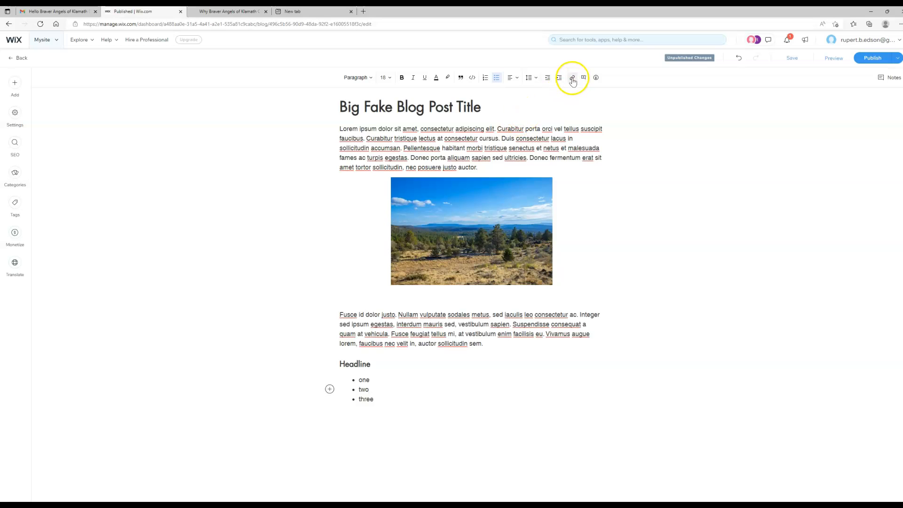
{"action": "mouse_move", "coordinate": [572, 78]}
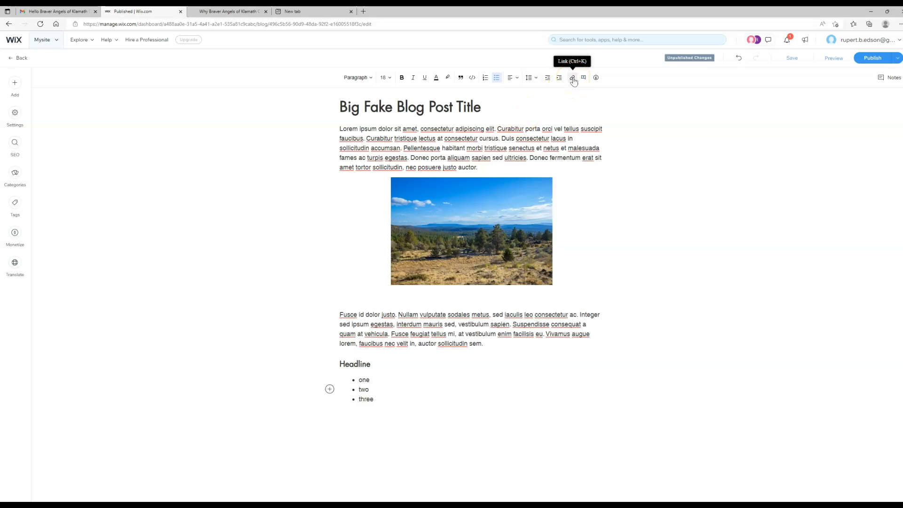
{"action": "mouse_move", "coordinate": [573, 78]}
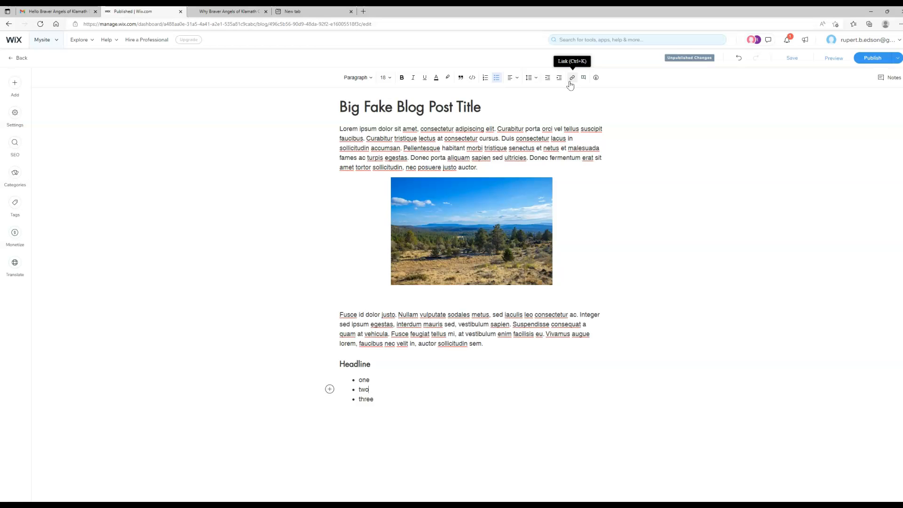
{"action": "mouse_move", "coordinate": [433, 16]}
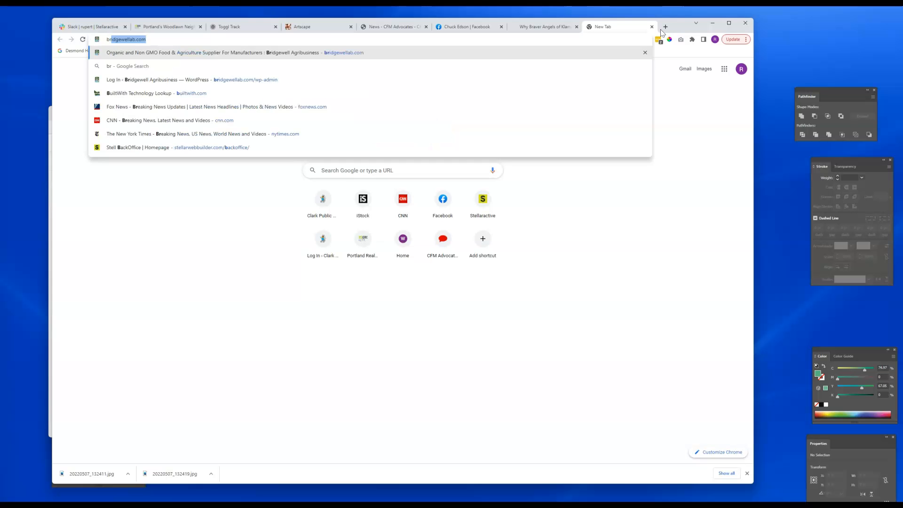
- Go to braverangels.org via 'brave' in the address bar and copy its URL
{"action": "type", "text": "braverangels.org"}
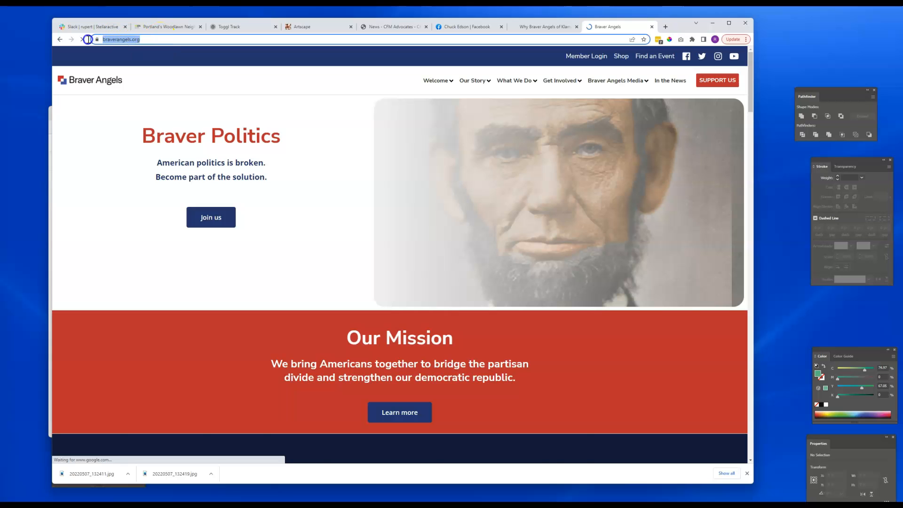
{"action": "right_click", "coordinate": [122, 39]}
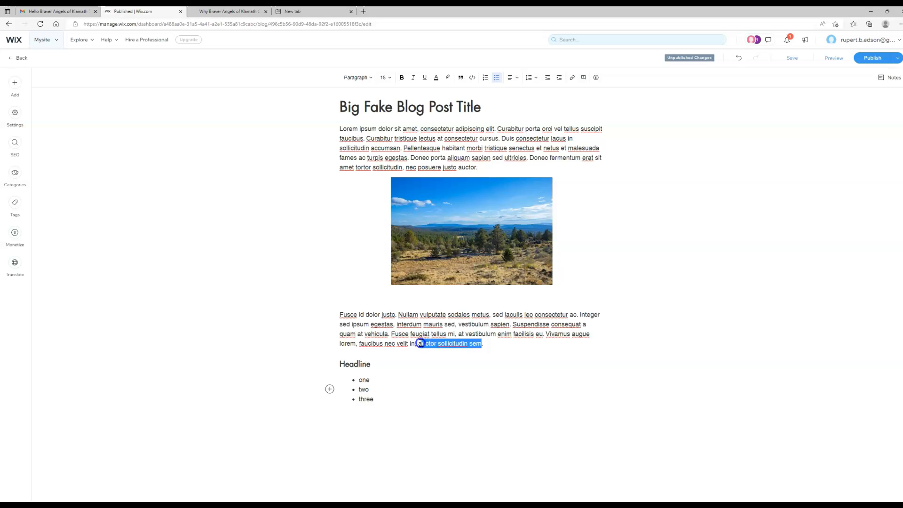
{"action": "mouse_move", "coordinate": [572, 78]}
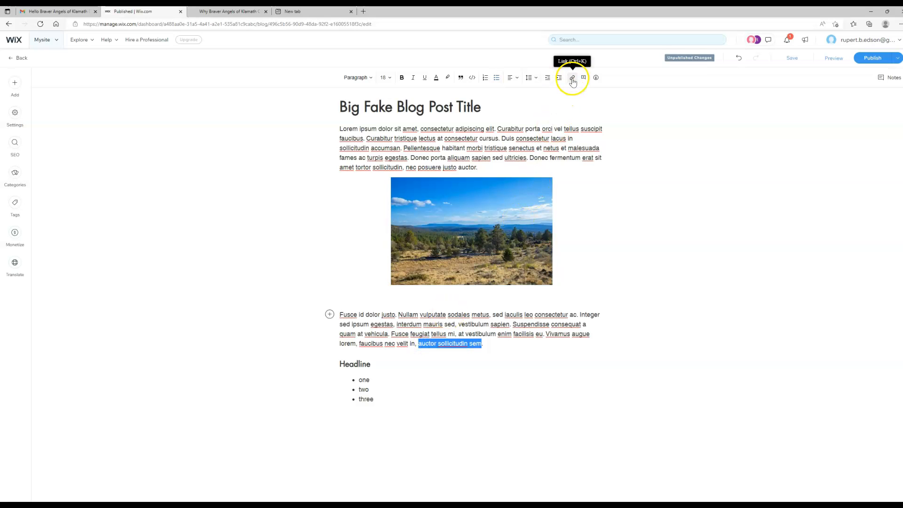
- Paste the copied Braver Angels web address into the link field for 'auctor sollicitudin sem'
{"action": "right_click", "coordinate": [522, 119]}
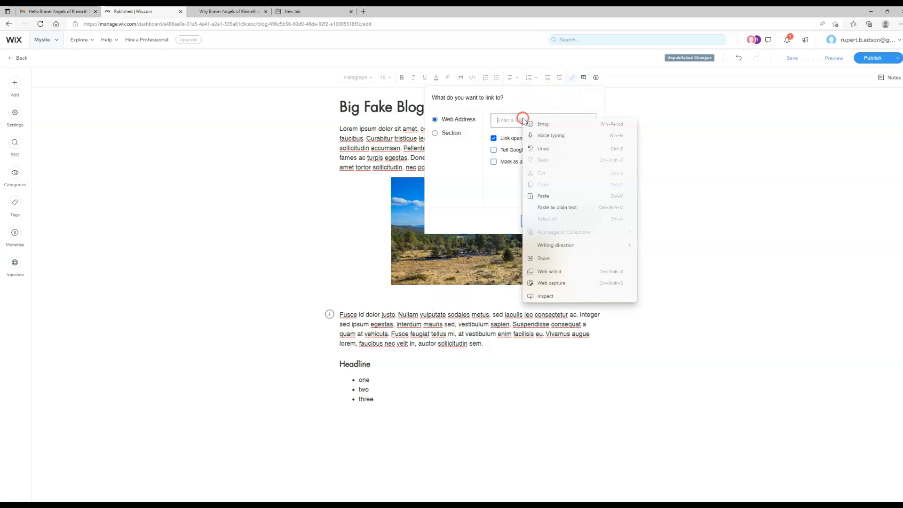
{"action": "mouse_move", "coordinate": [548, 258]}
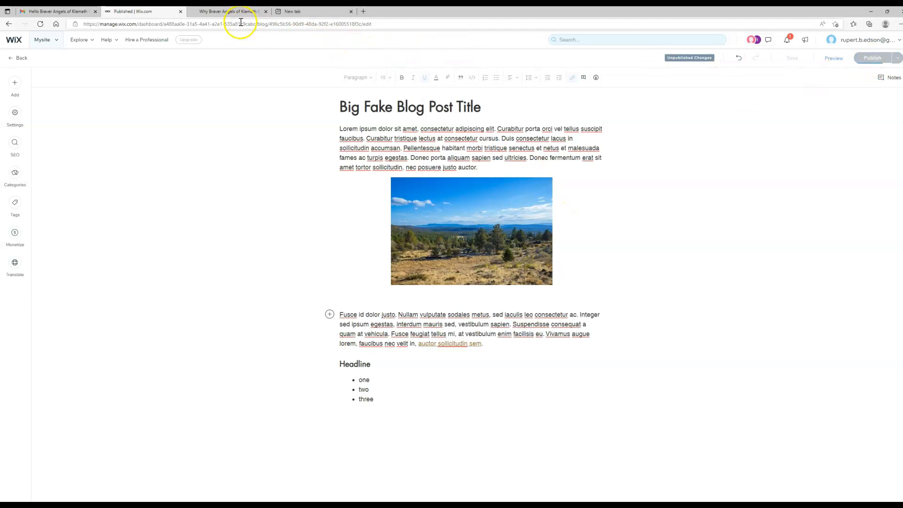
{"action": "left_click", "coordinate": [225, 11]}
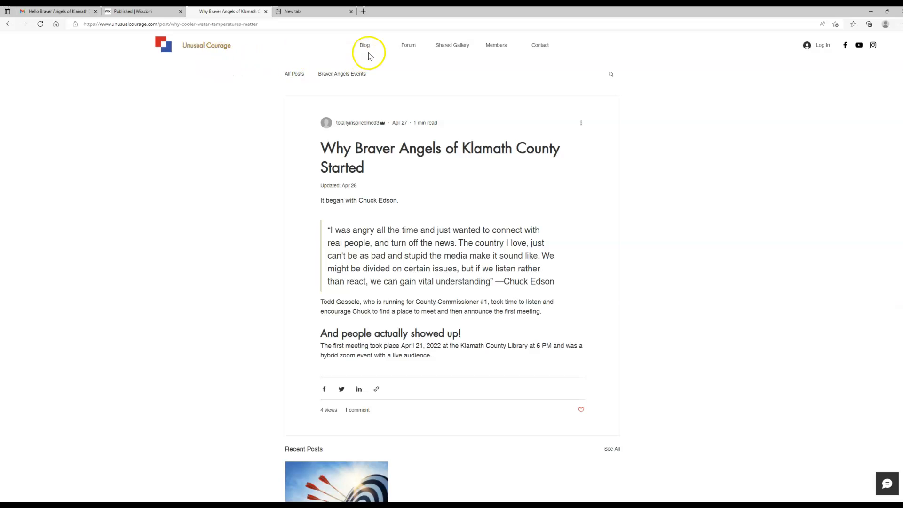
{"action": "left_click", "coordinate": [364, 45]}
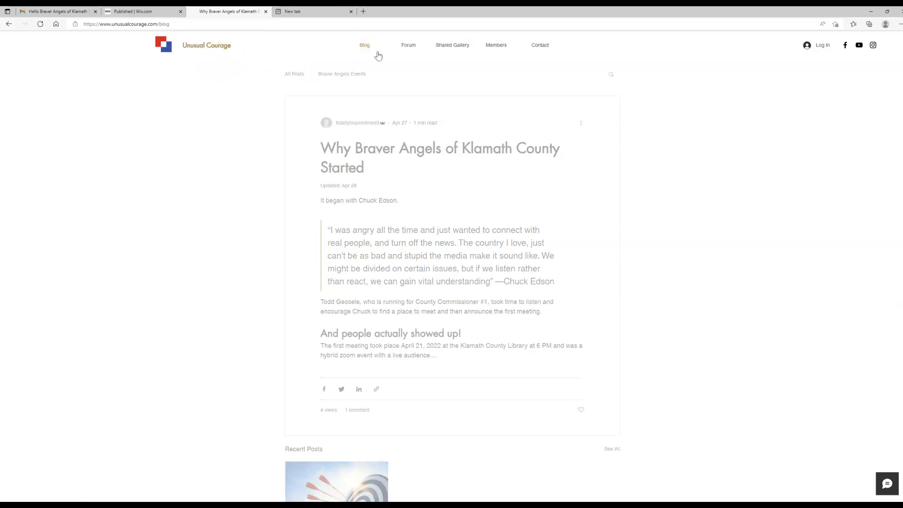
{"action": "left_click", "coordinate": [364, 45]}
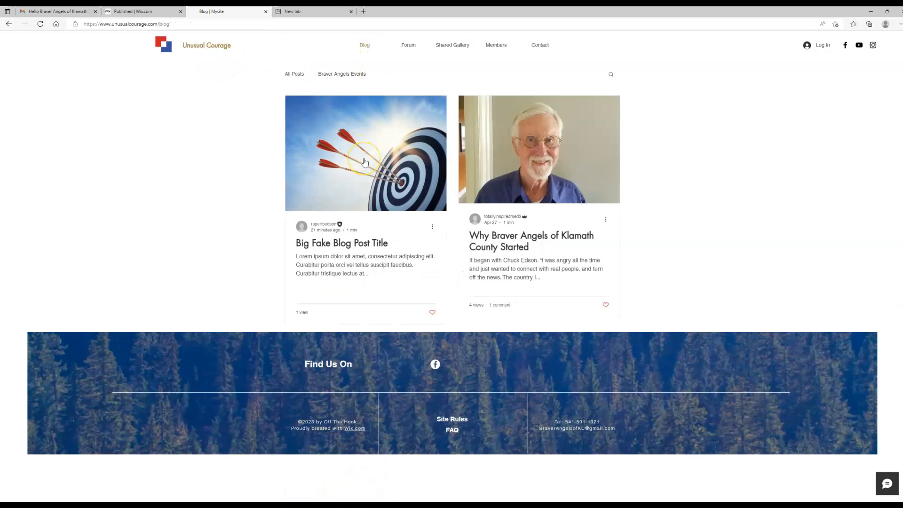
{"action": "left_click", "coordinate": [341, 243]}
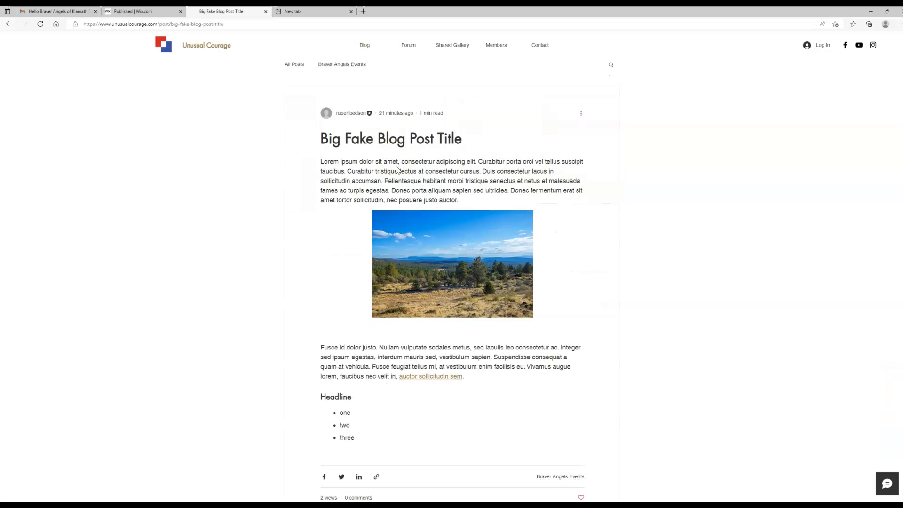
{"action": "left_click", "coordinate": [312, 11]}
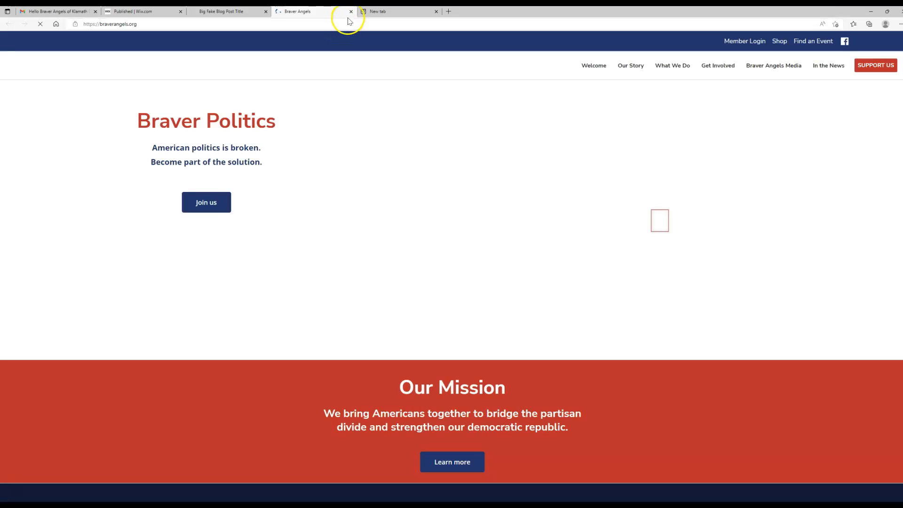
{"action": "left_click", "coordinate": [350, 11]}
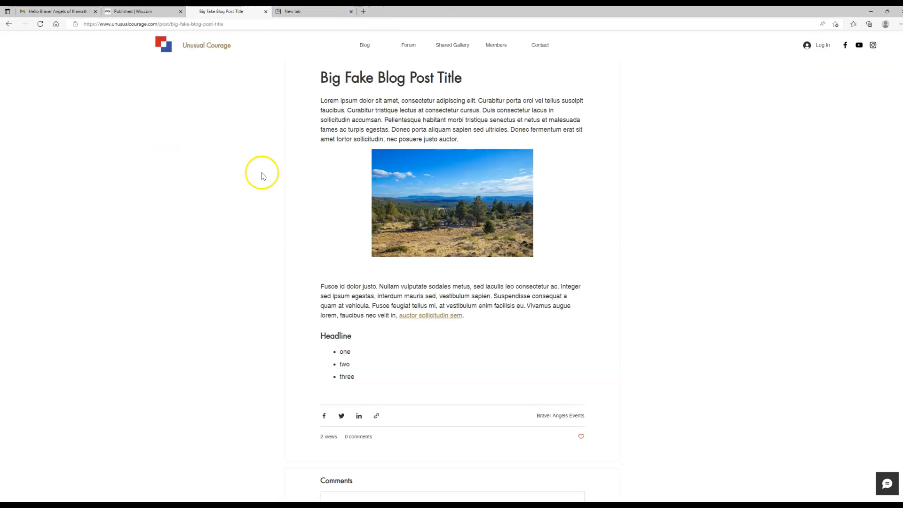
{"action": "mouse_move", "coordinate": [263, 173]}
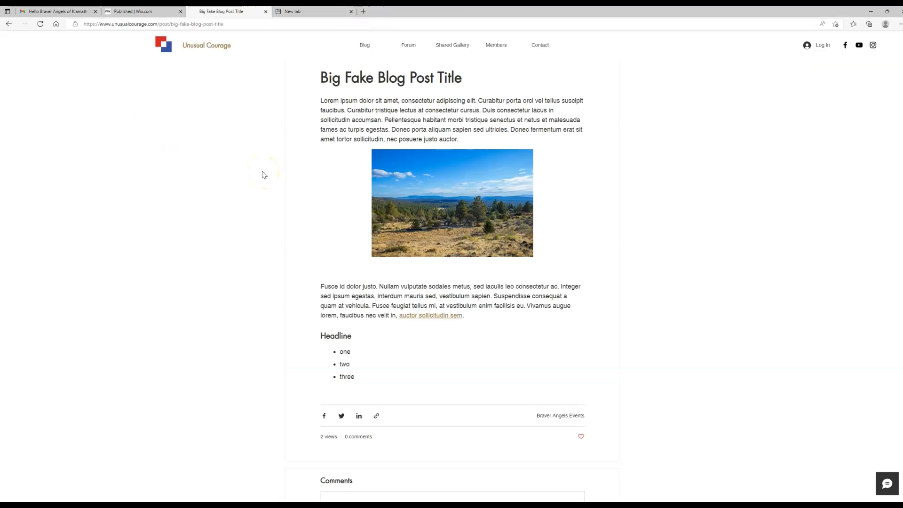
{"action": "mouse_move", "coordinate": [206, 96]}
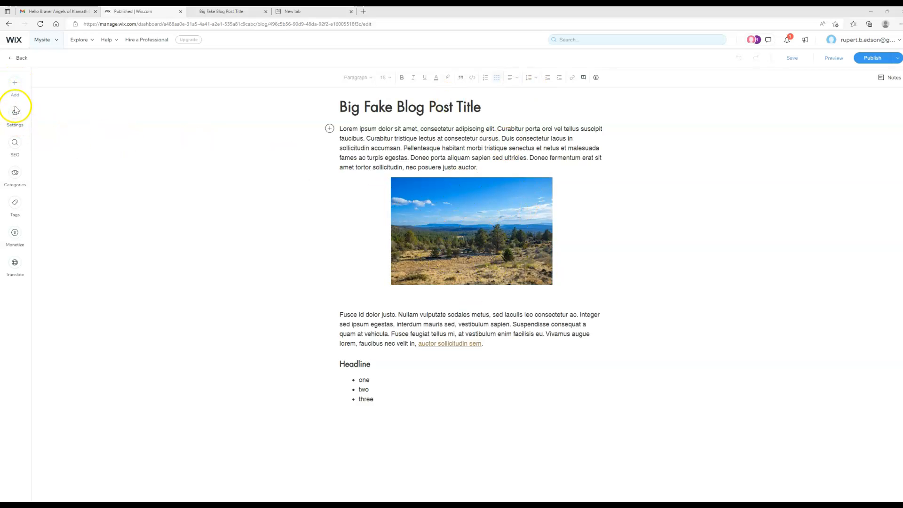
- Compare the dartboard cover image in Post Settings with the post's card on the live blog list
{"action": "left_click", "coordinate": [15, 112]}
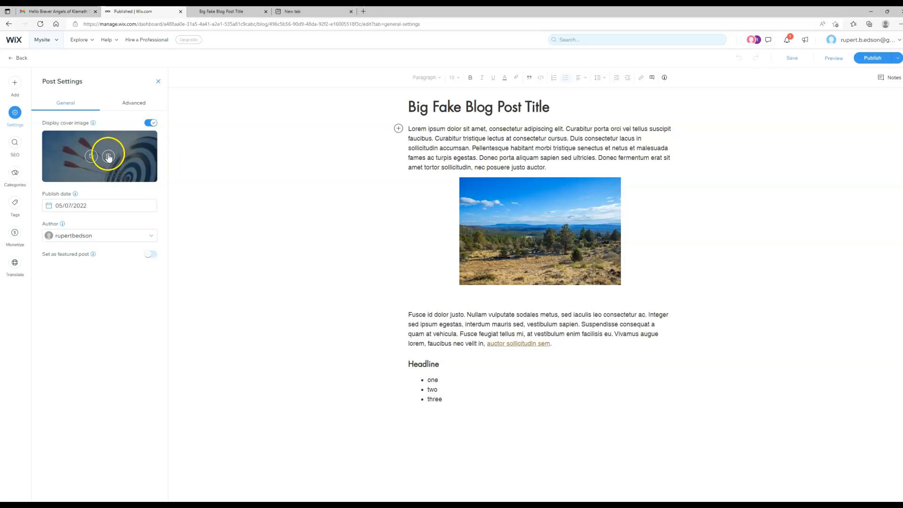
{"action": "left_click", "coordinate": [220, 11]}
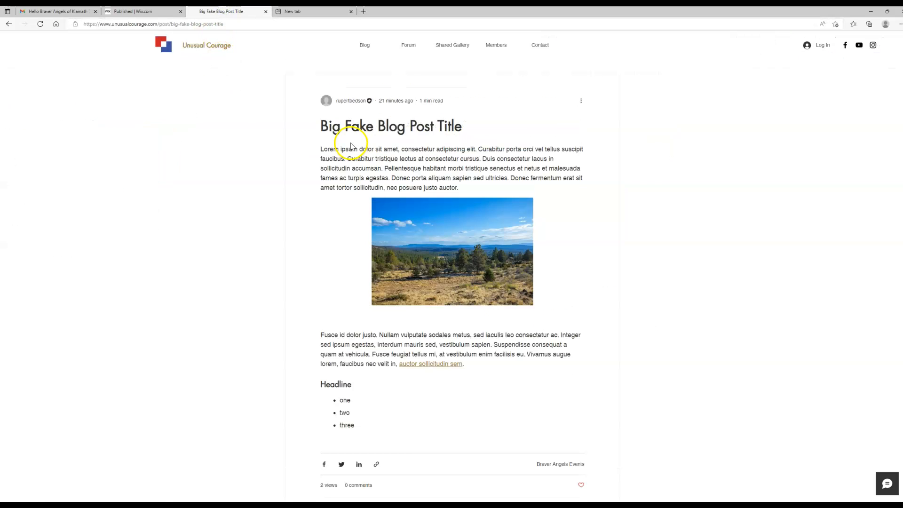
{"action": "left_click", "coordinate": [364, 45]}
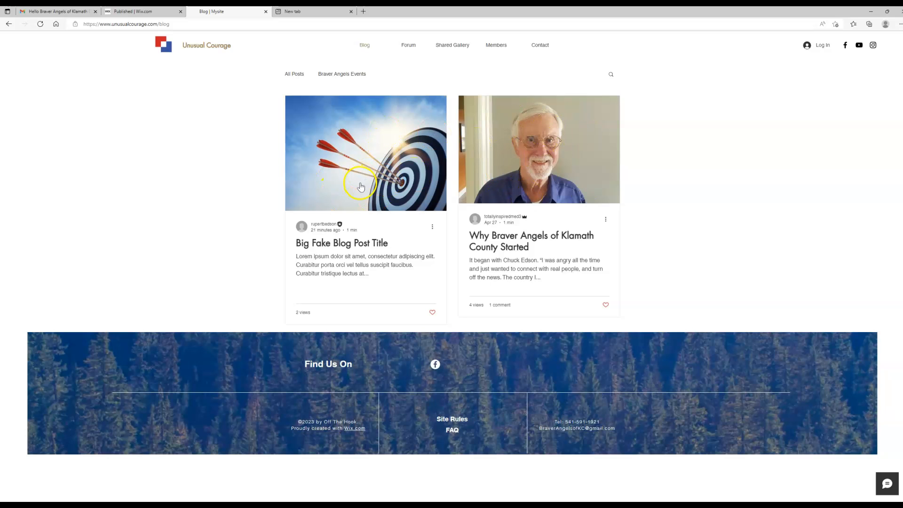
{"action": "left_click", "coordinate": [139, 11]}
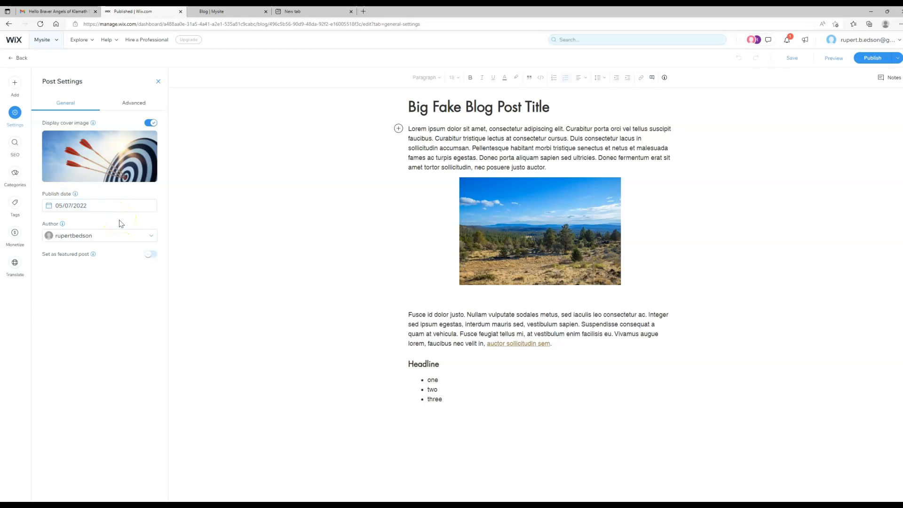
{"action": "left_click", "coordinate": [225, 11]}
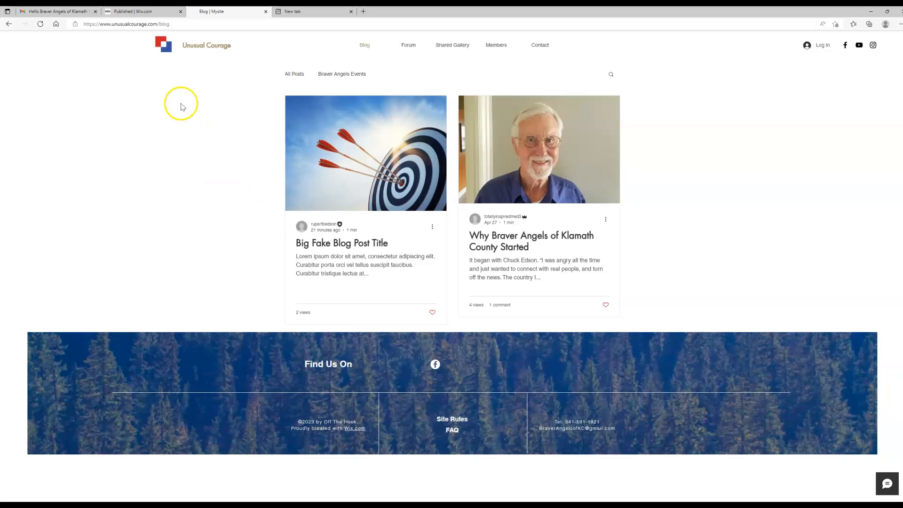
{"action": "mouse_move", "coordinate": [176, 129]}
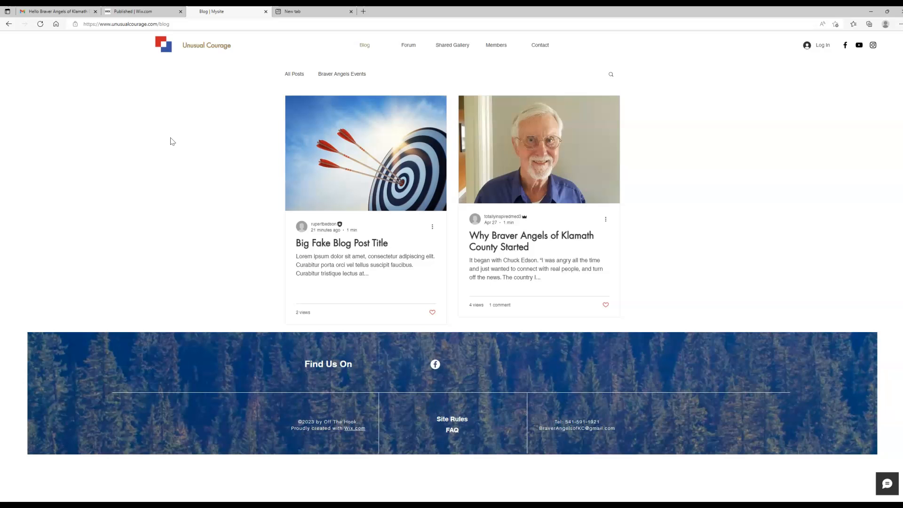
{"action": "left_click", "coordinate": [133, 12]}
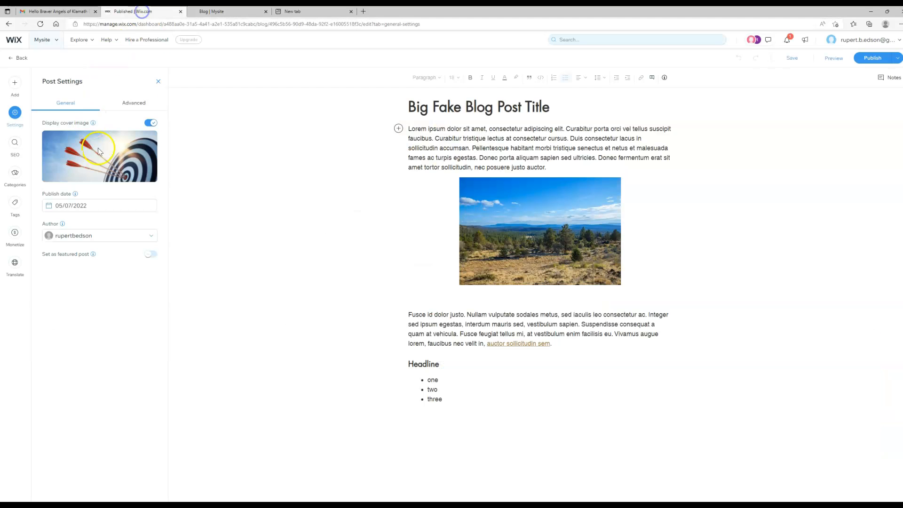